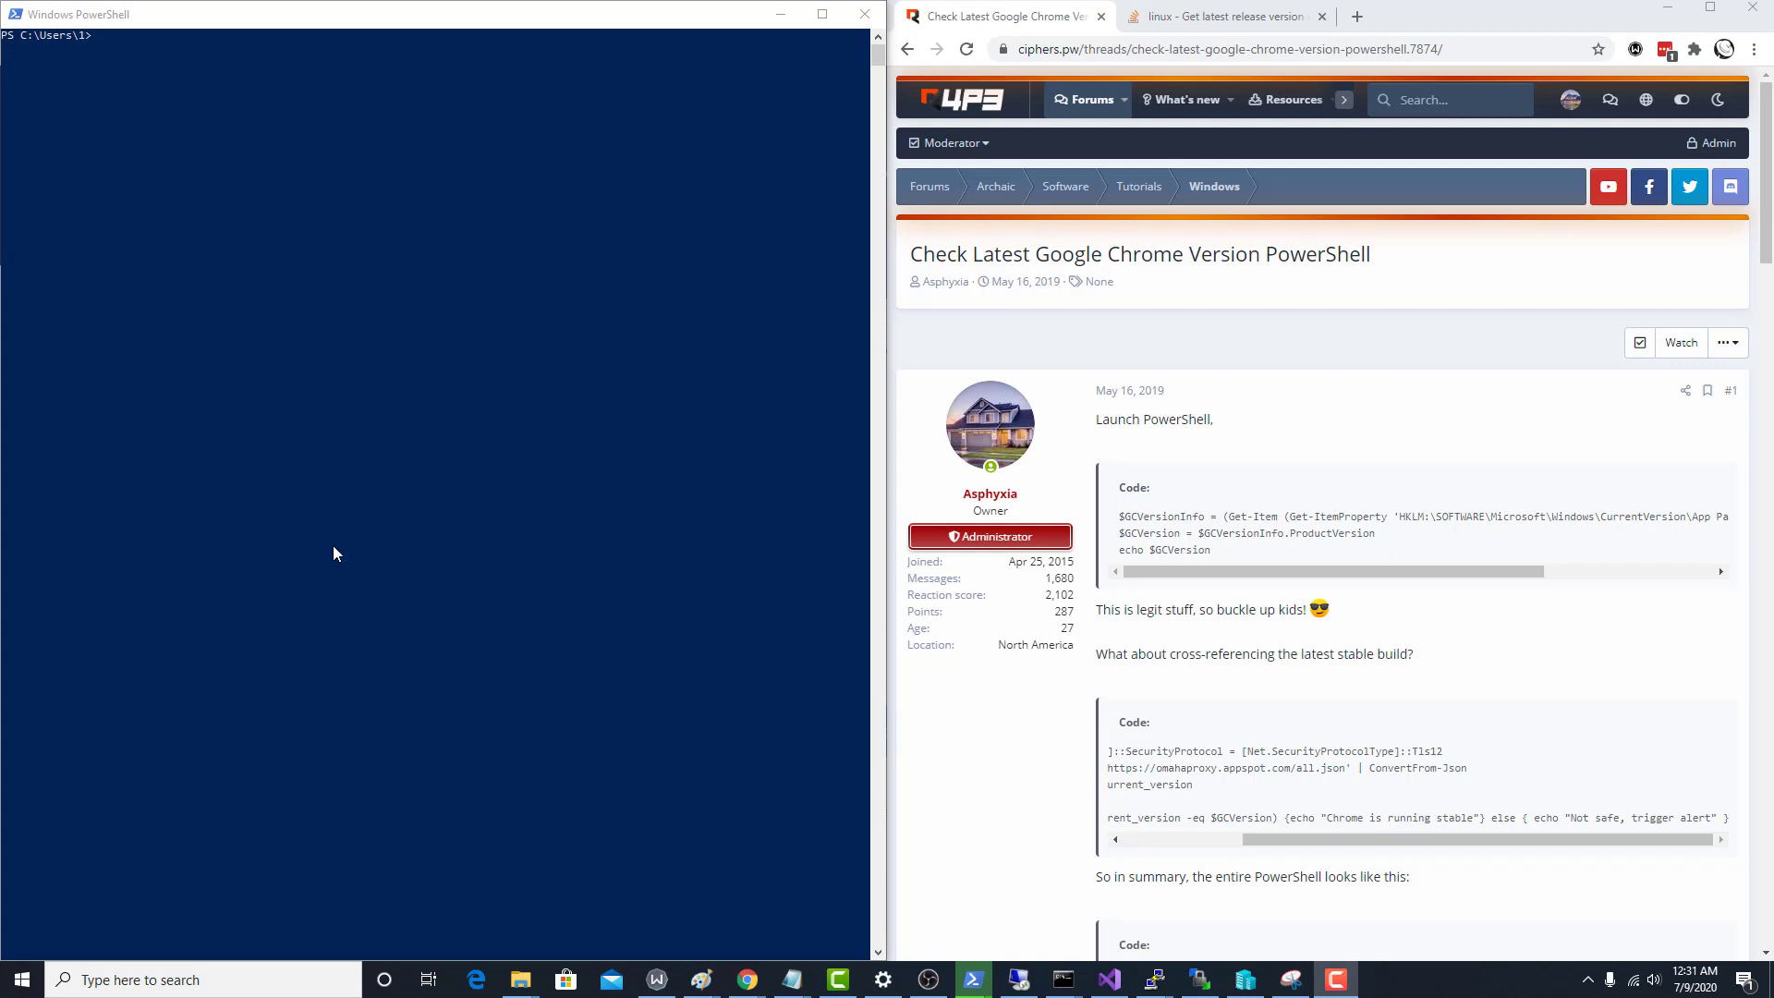
{"action": "mouse_move", "coordinate": [1212, 488]}
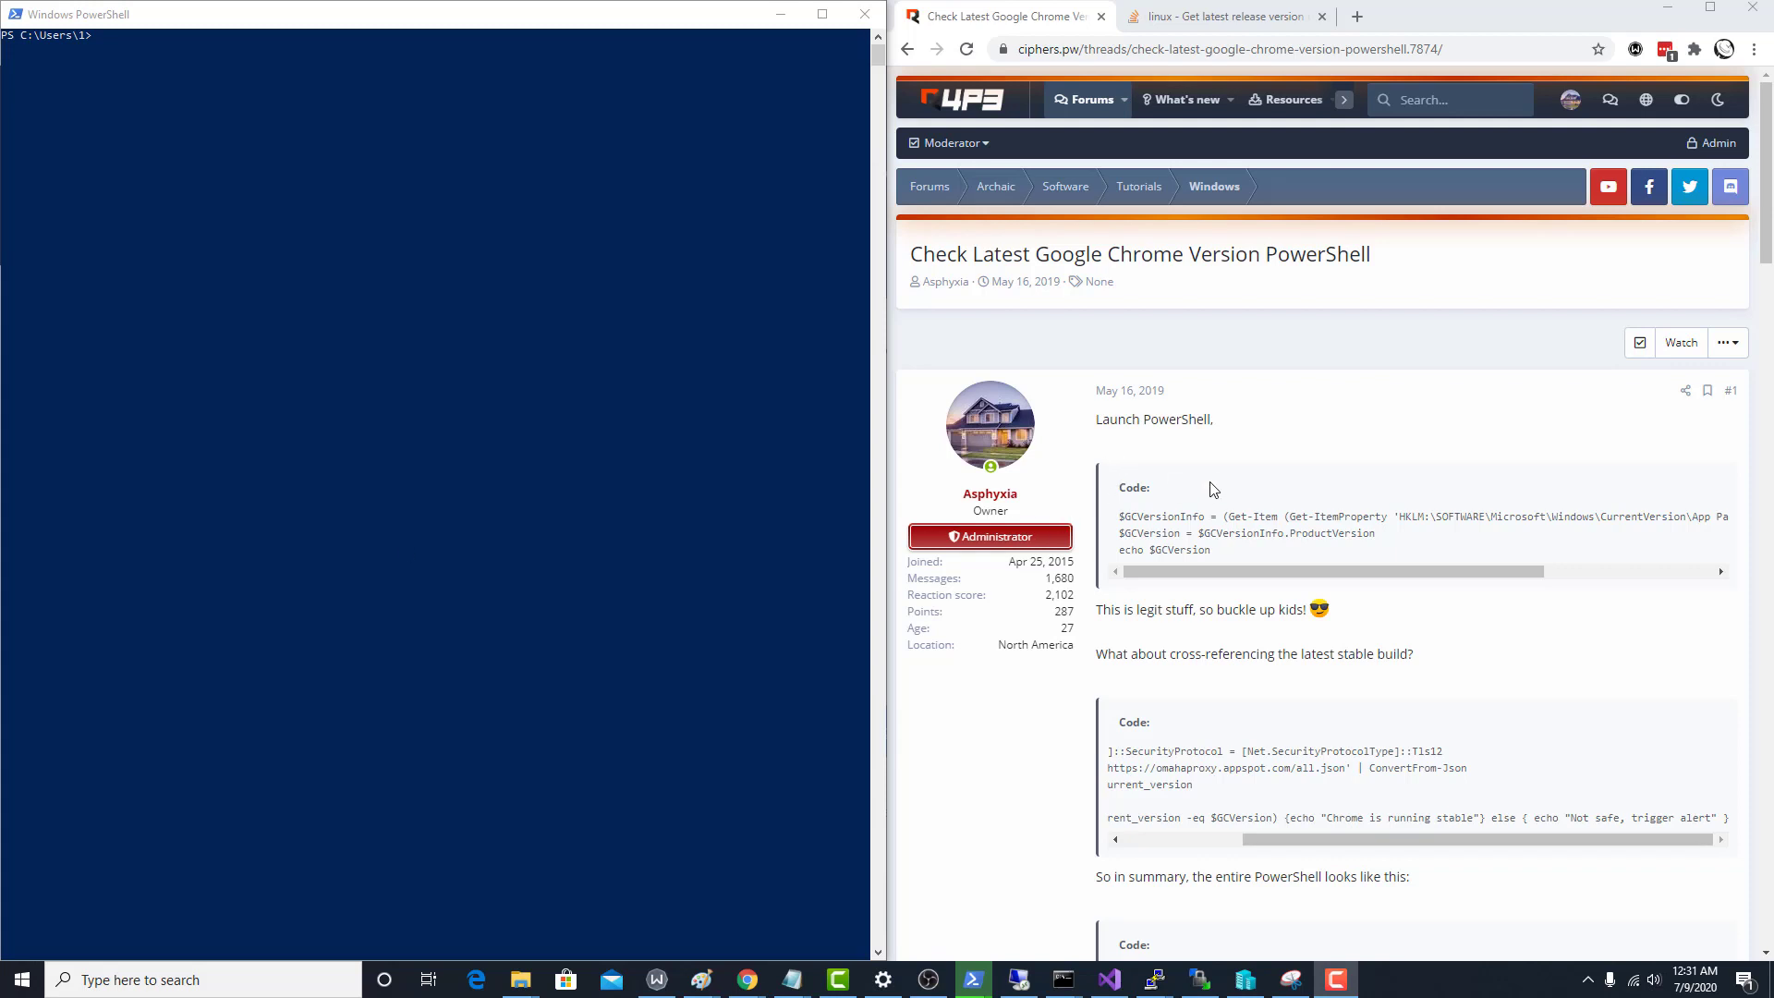
Step: Scroll the forum thread down to the trimmed-down script's Code block
{"action": "scroll", "scroll_direction": "down", "scroll_amount": 3}
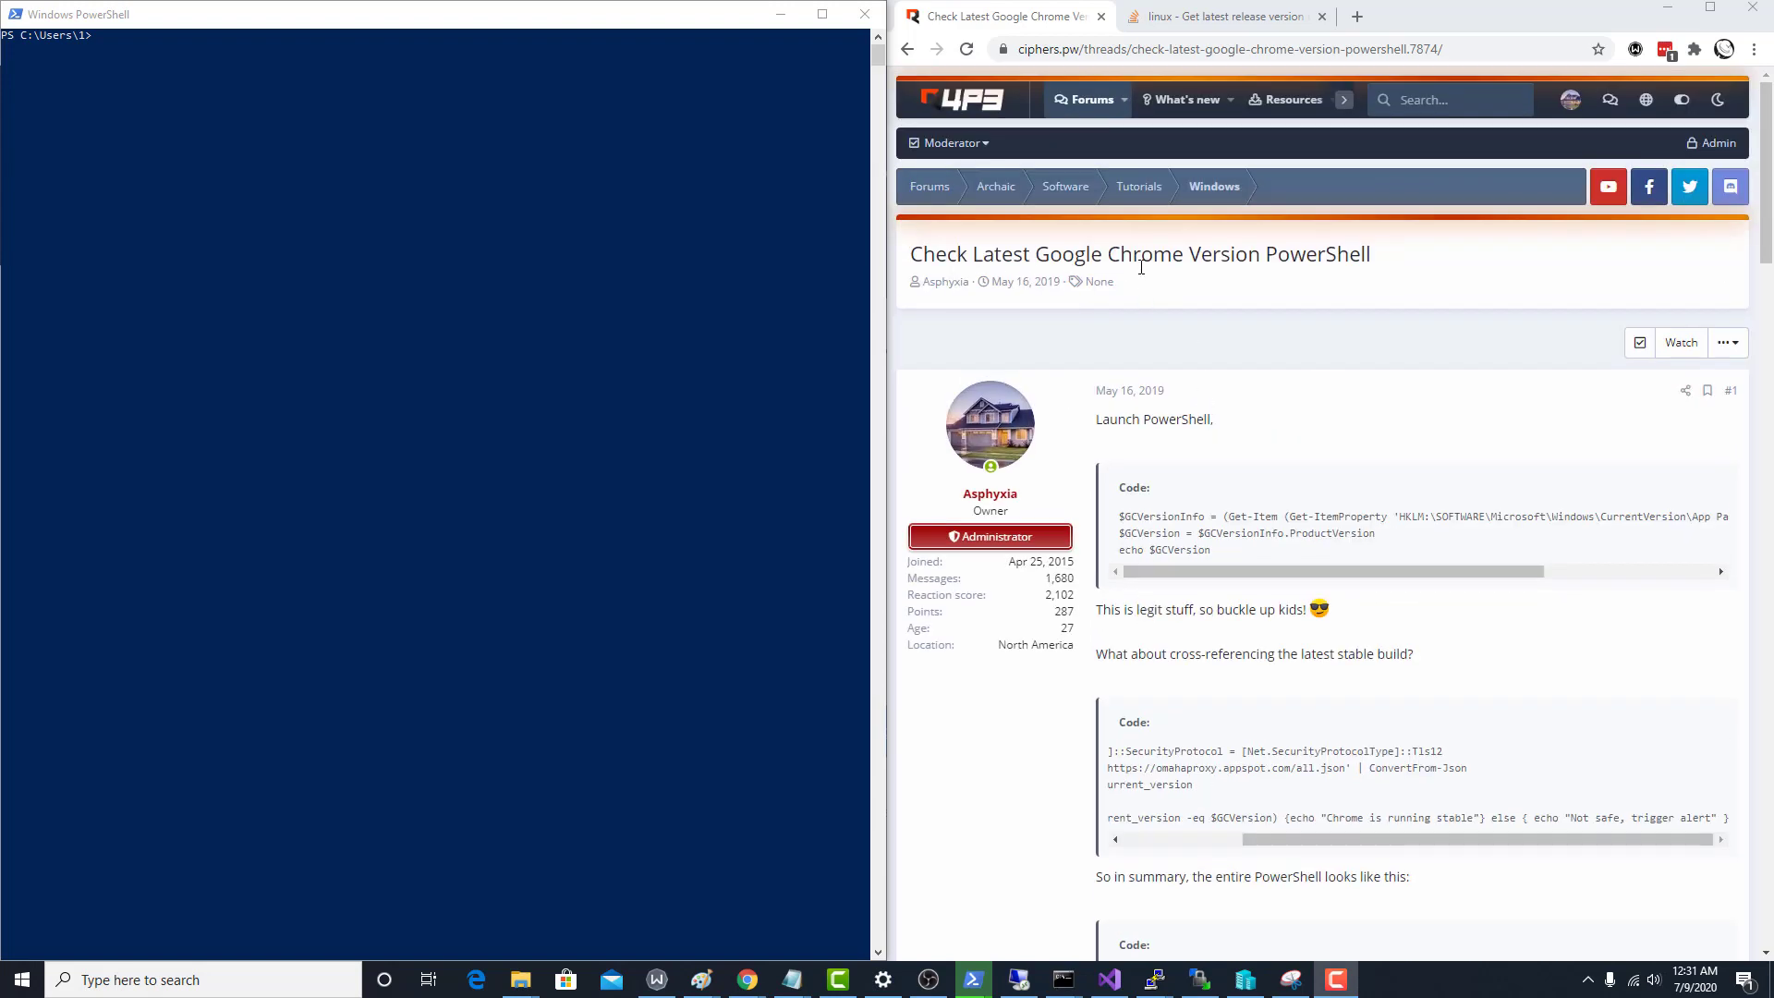
{"action": "scroll", "scroll_direction": "down", "scroll_amount": 3}
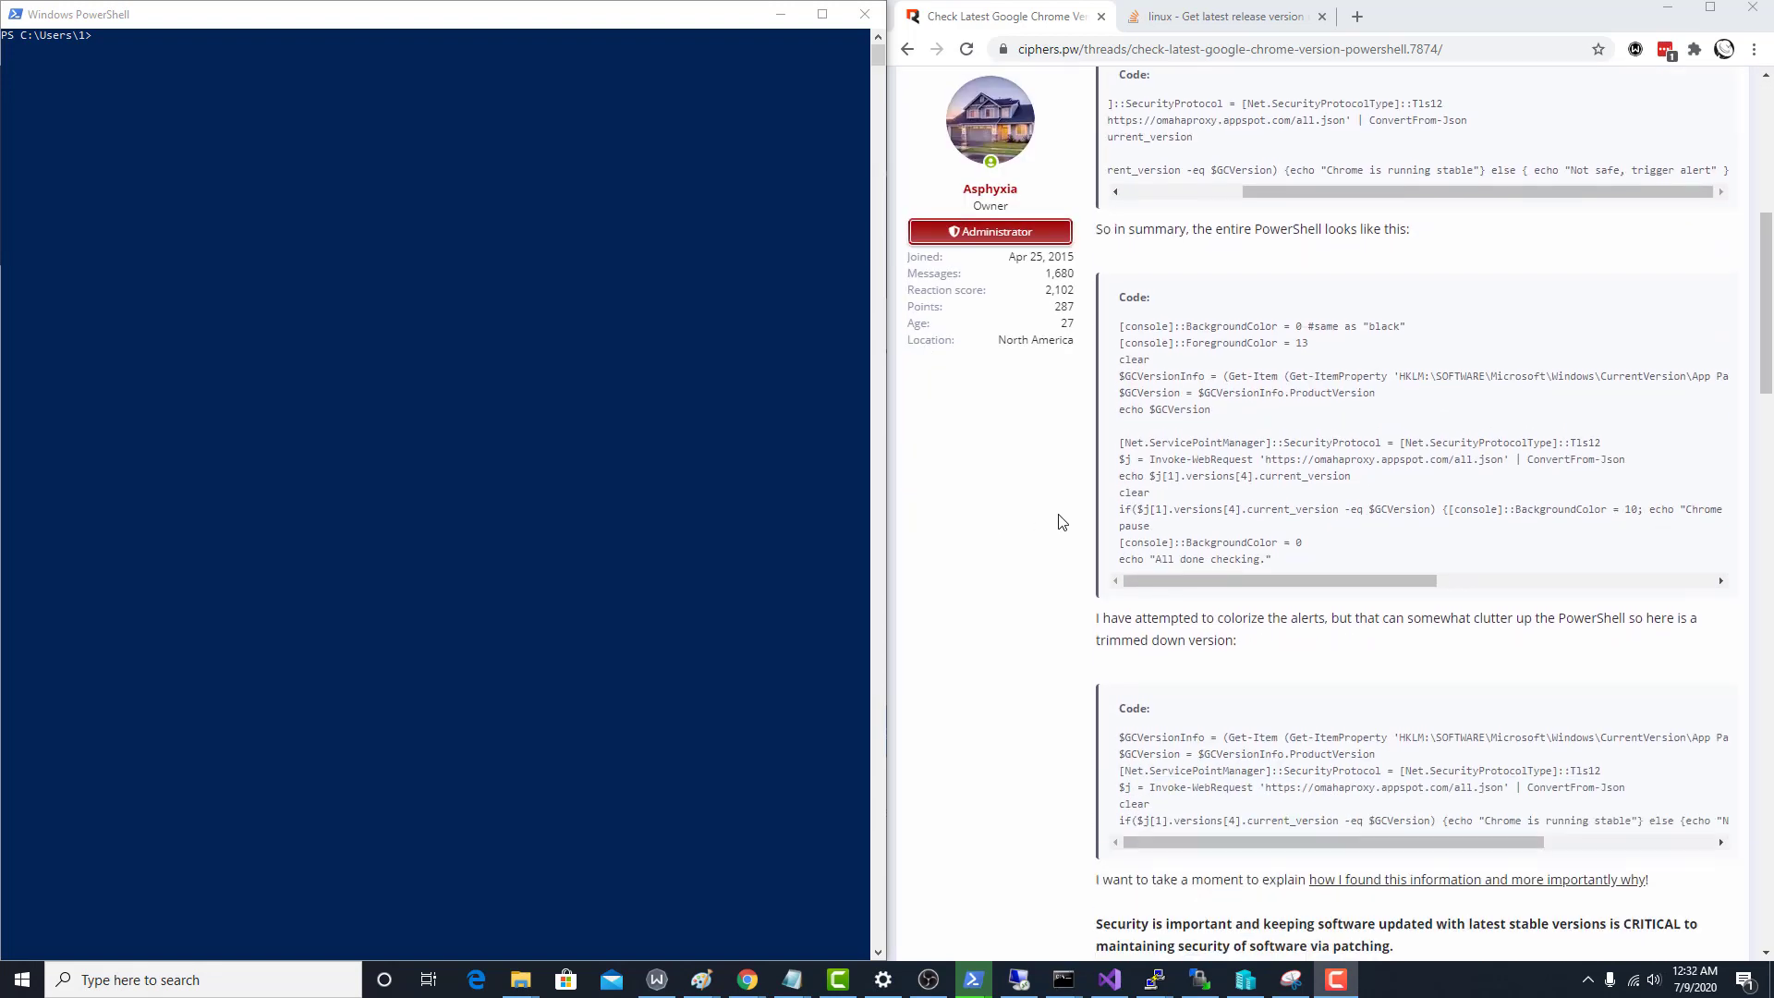
{"action": "scroll", "scroll_direction": "down", "scroll_amount": 3}
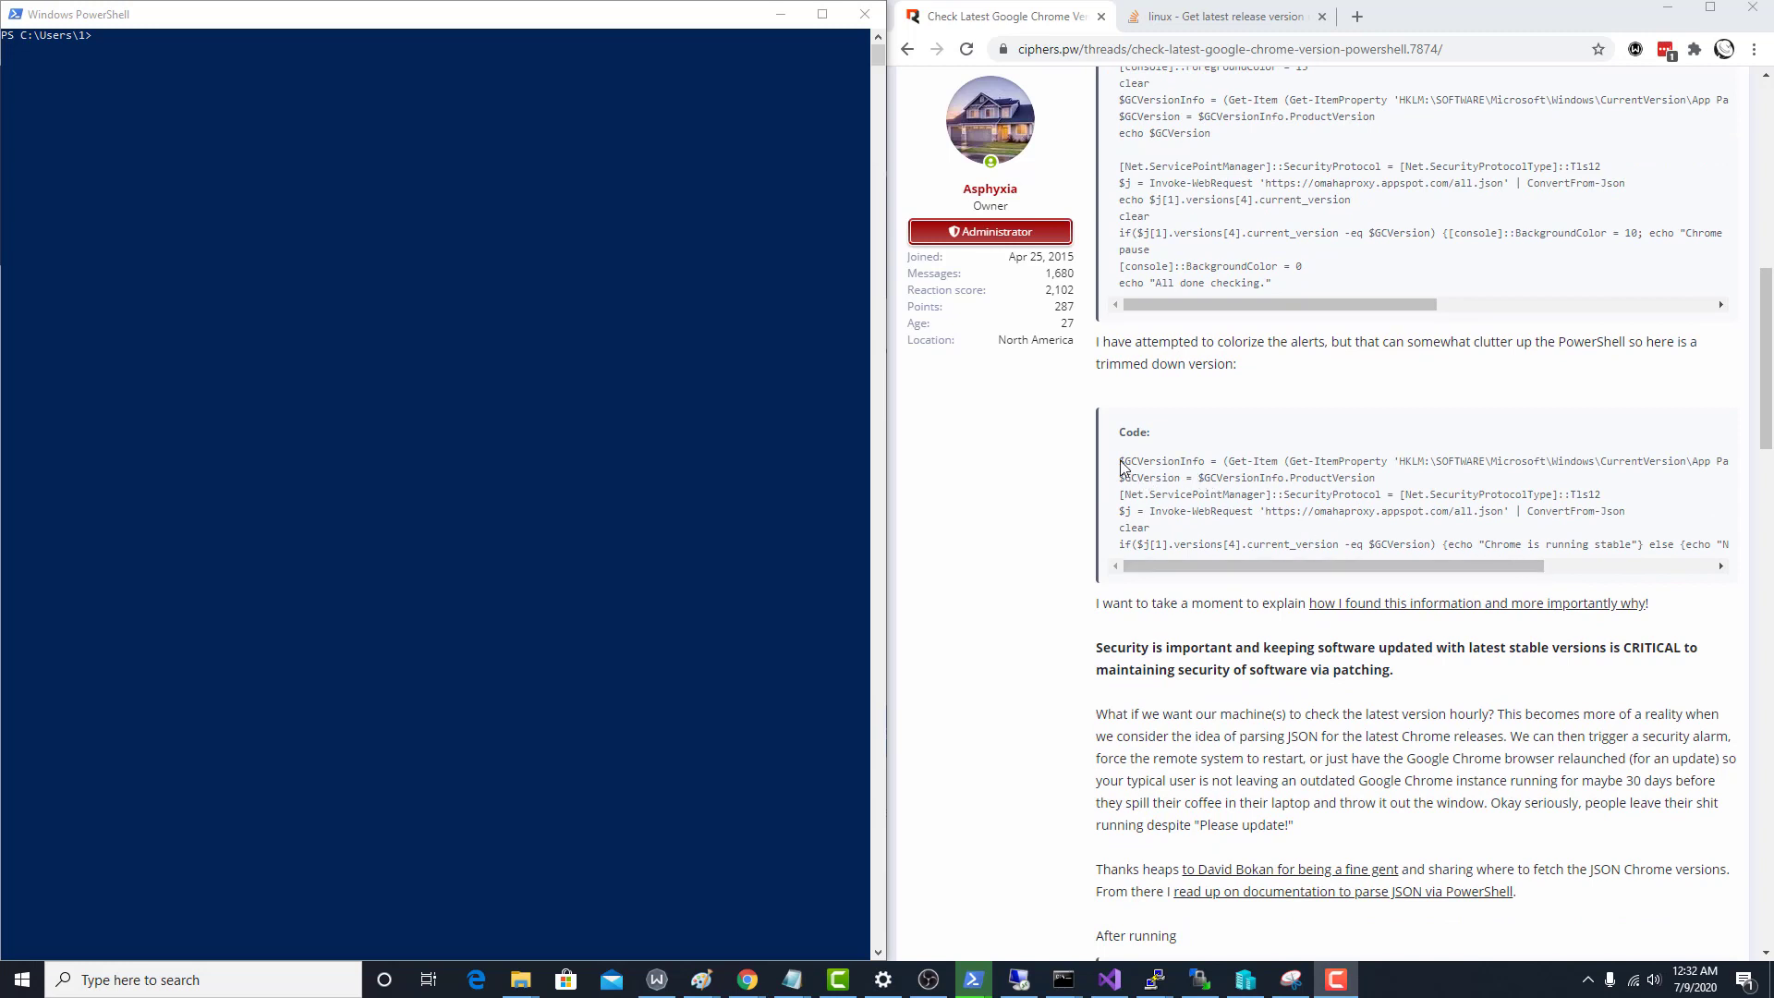
Step: Select the trimmed-down script's code and run it in PowerShell, printing 'Chrome is running stable'
{"action": "left_click_drag", "start_coordinate": [1120, 460], "coordinate": [1290, 543]}
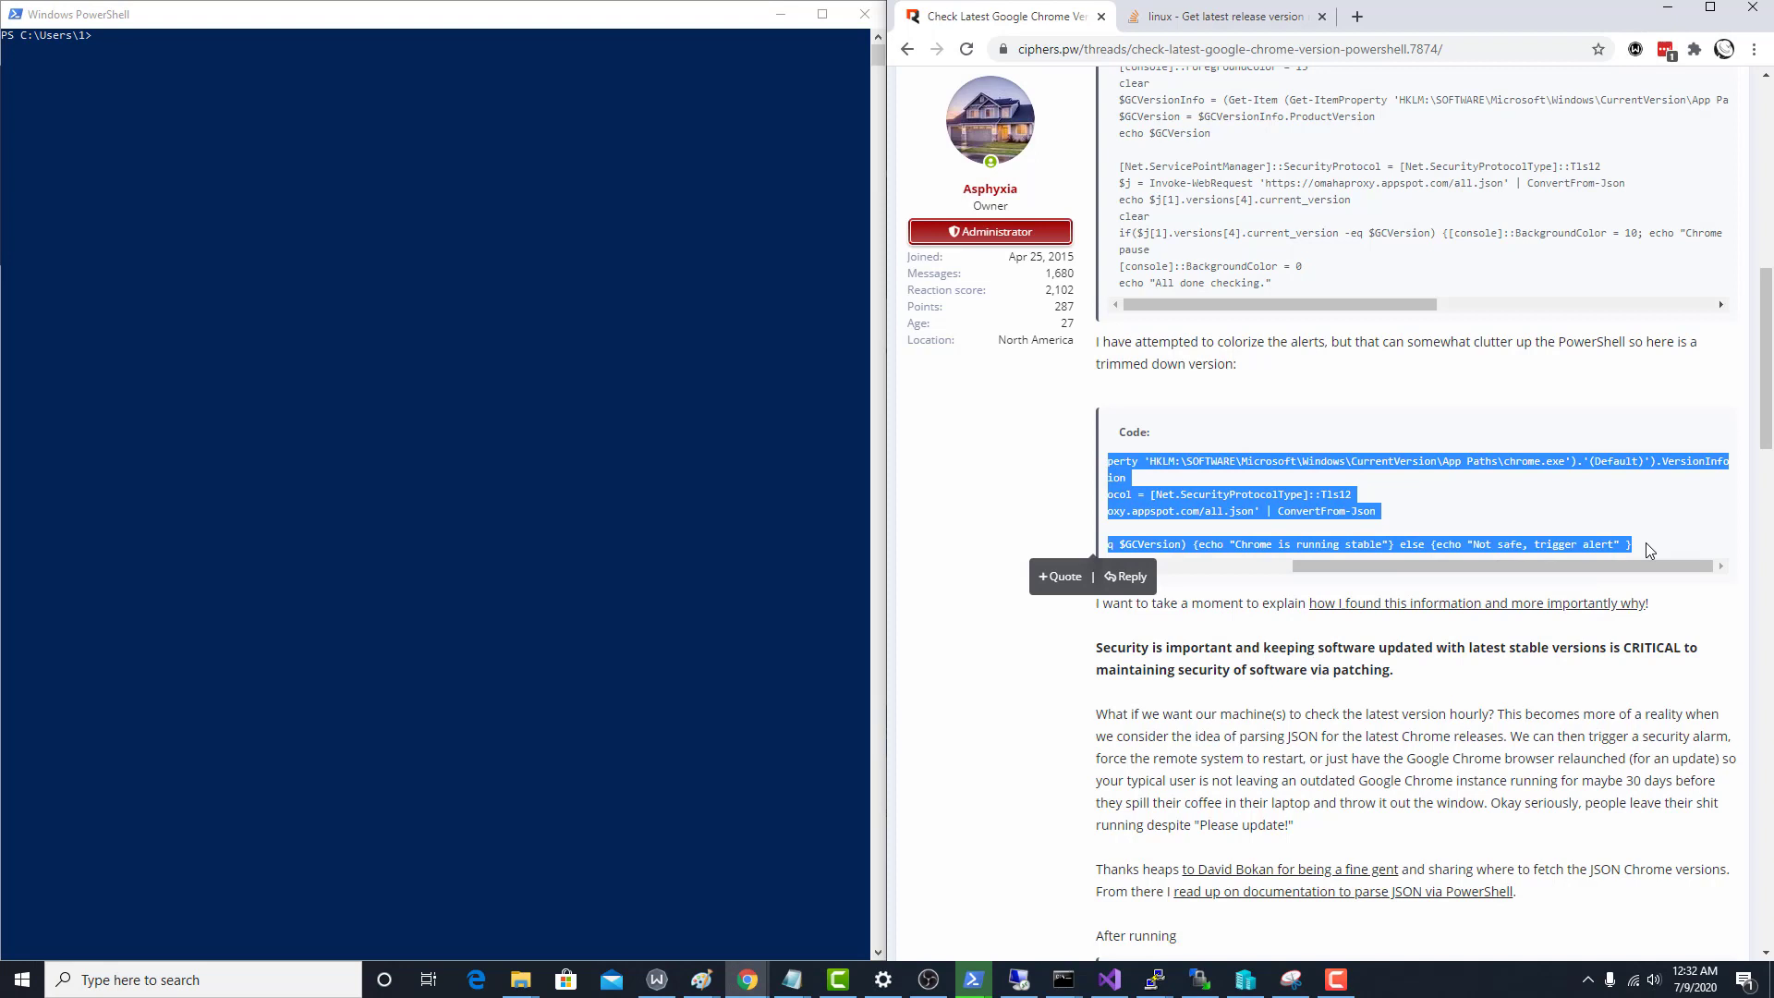
{"action": "left_click", "coordinate": [396, 253]}
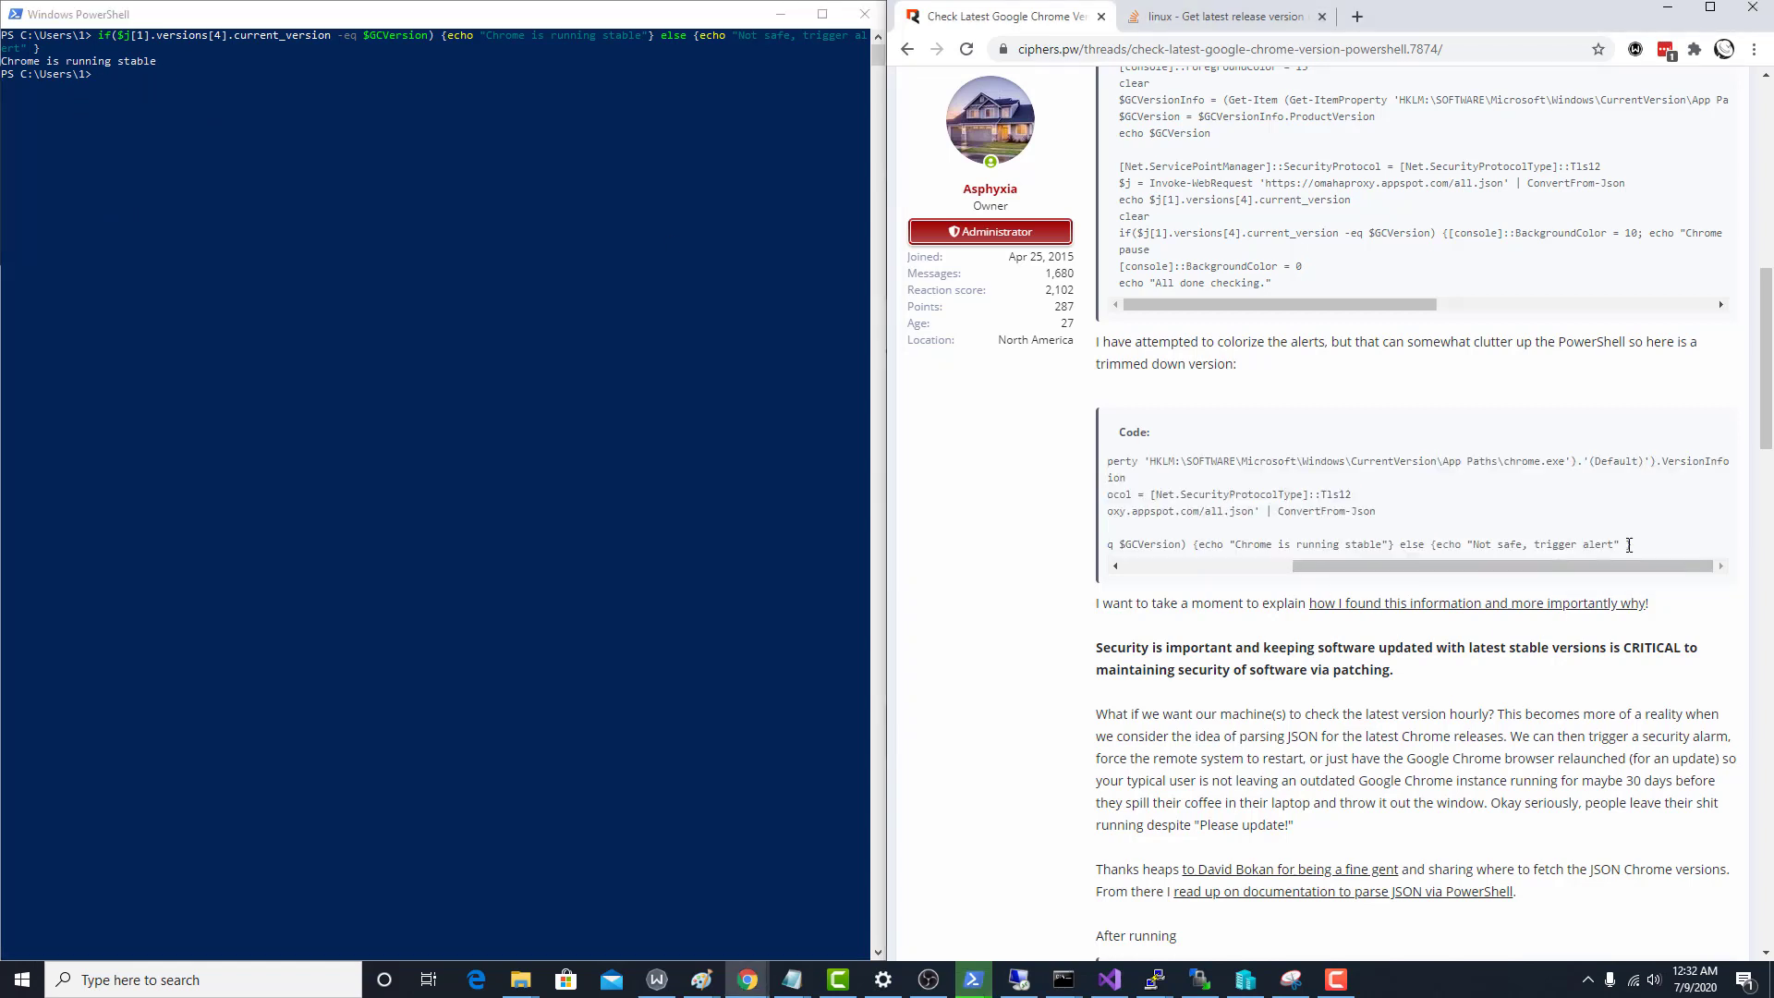
{"action": "left_click_drag", "start_coordinate": [1154, 544], "coordinate": [1630, 544]}
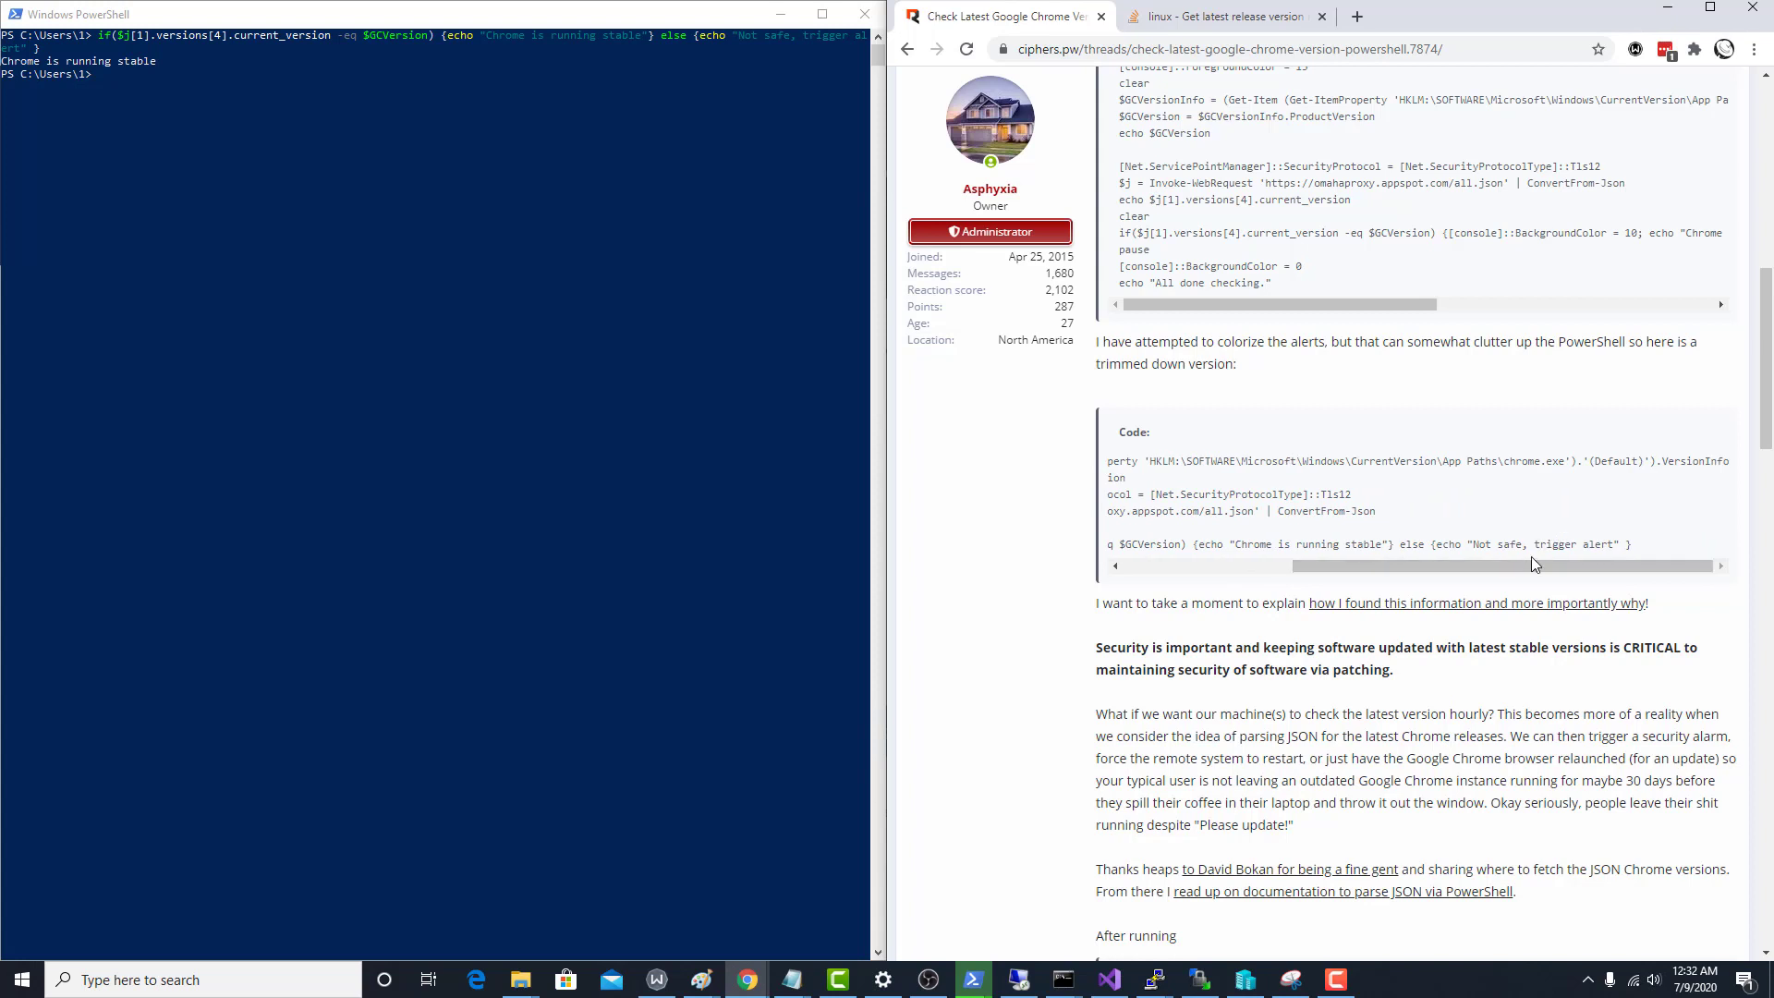
{"action": "scroll", "scroll_direction": "left", "scroll_amount": 3}
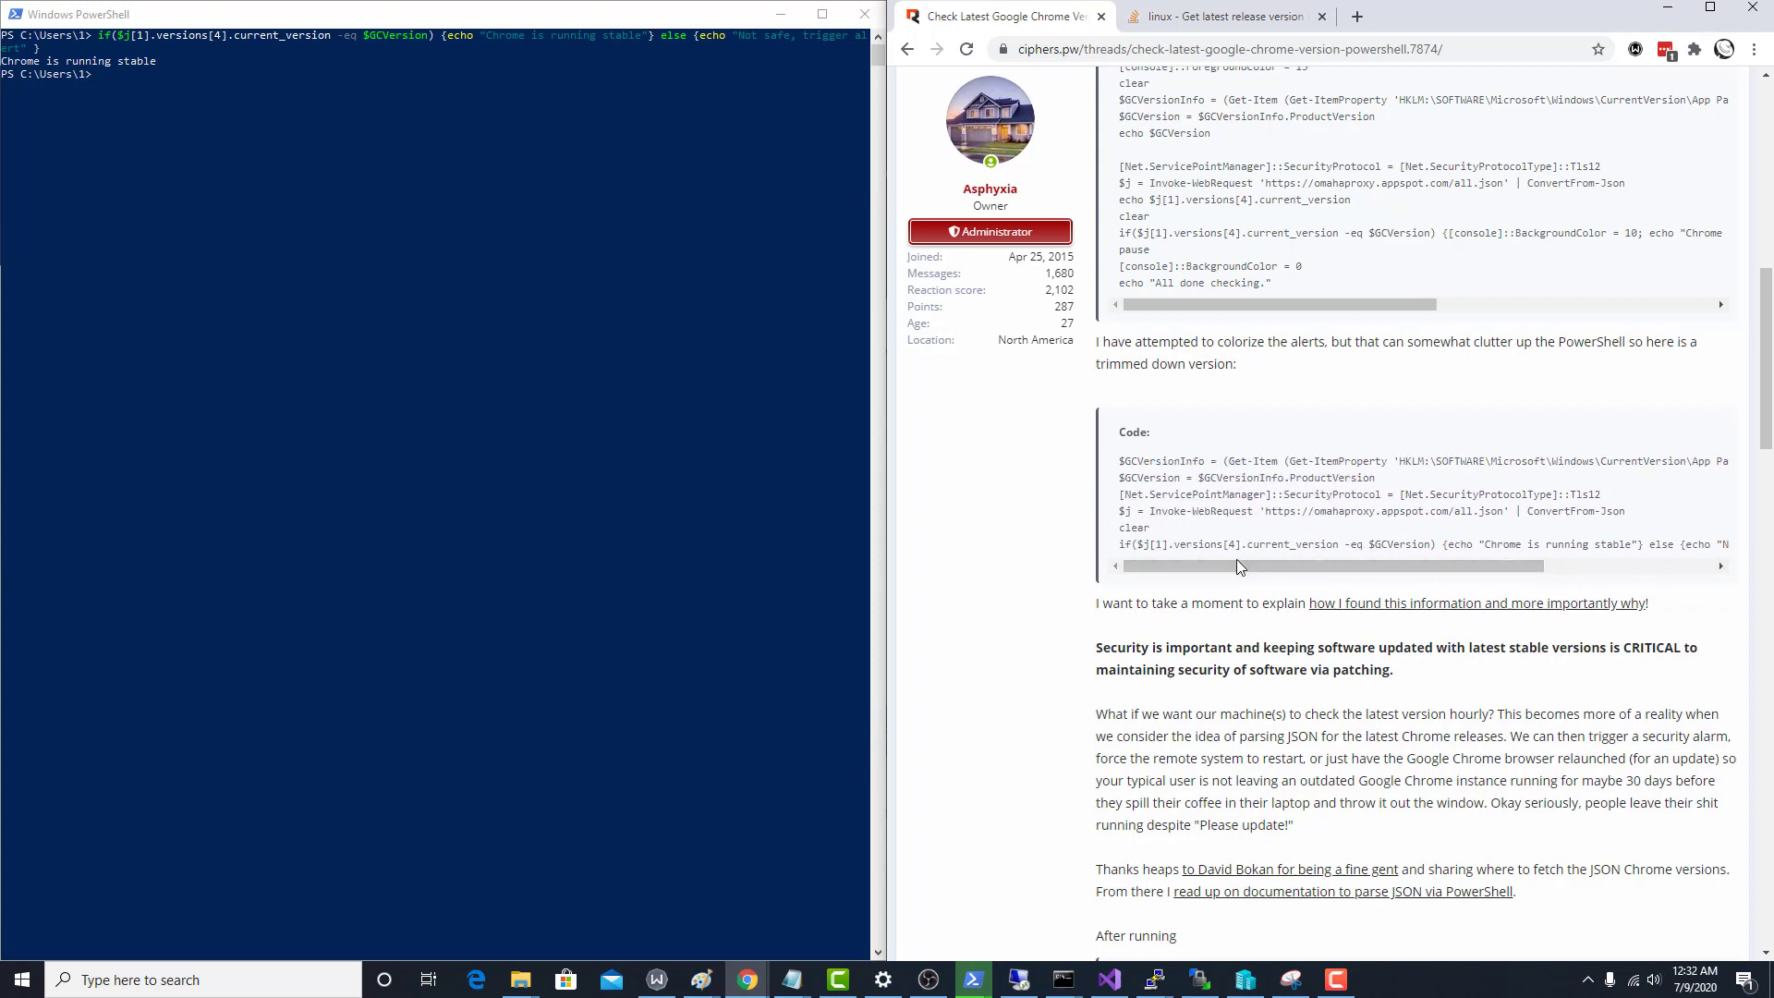
{"action": "mouse_move", "coordinate": [1181, 586]}
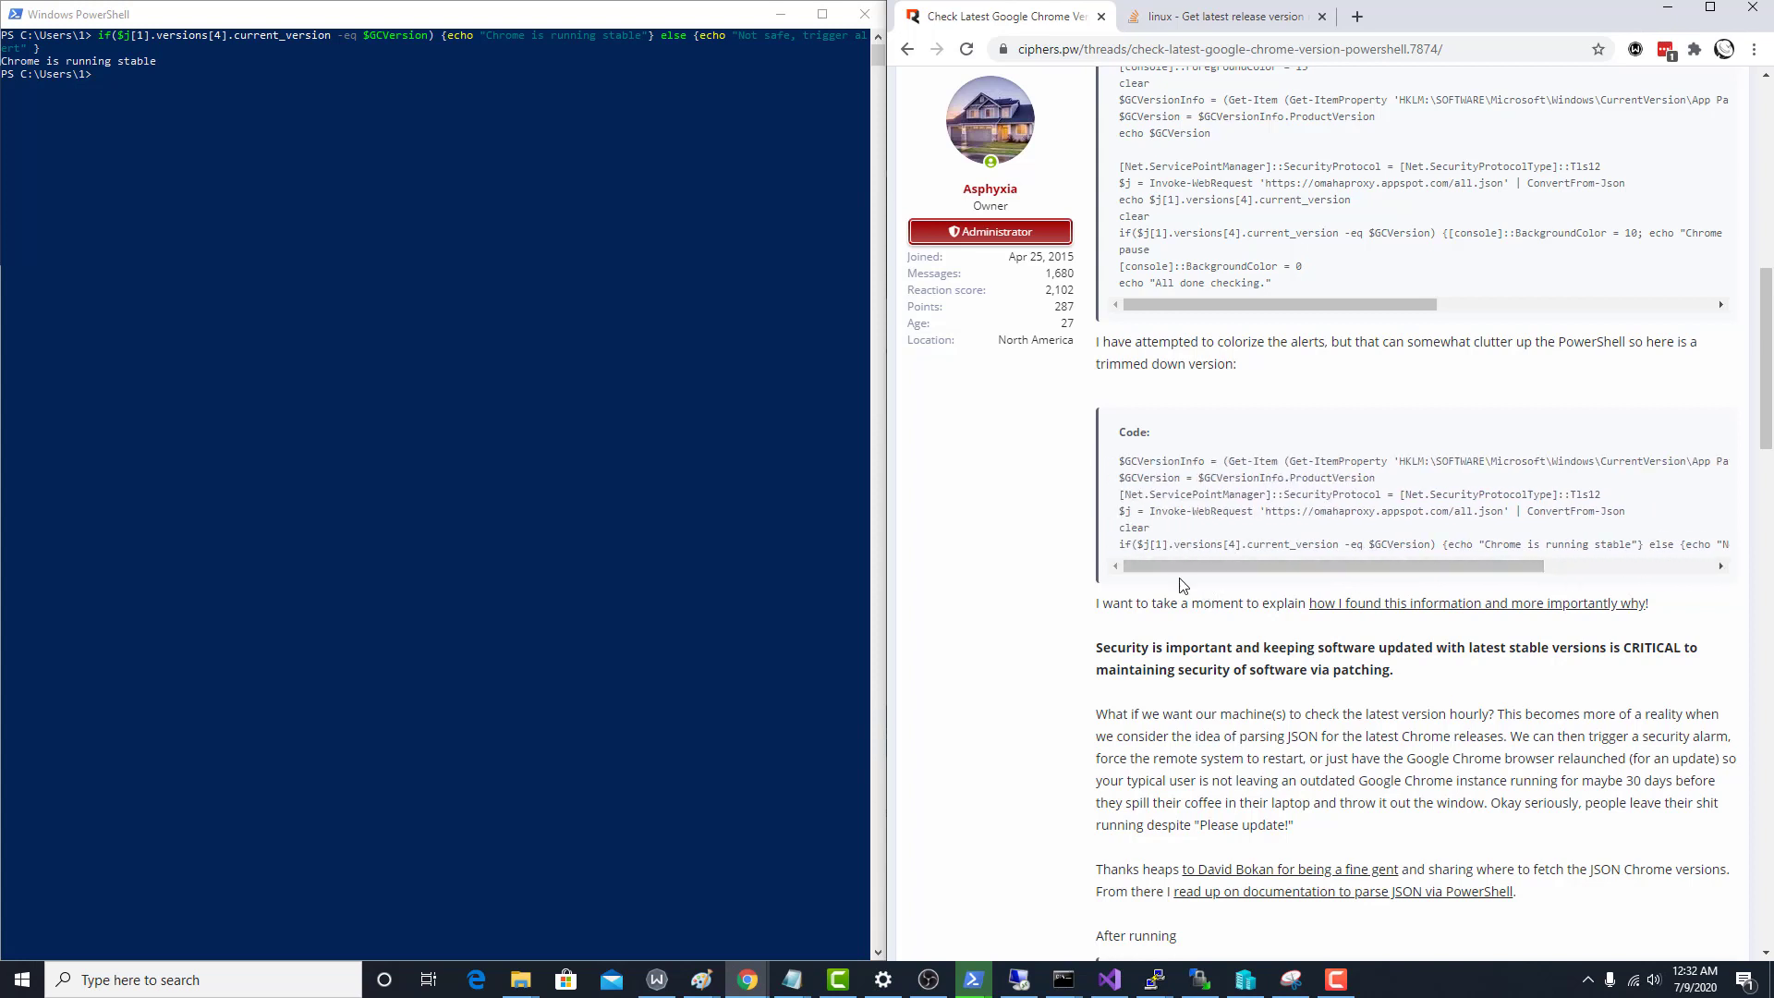
{"action": "mouse_move", "coordinate": [1181, 588]}
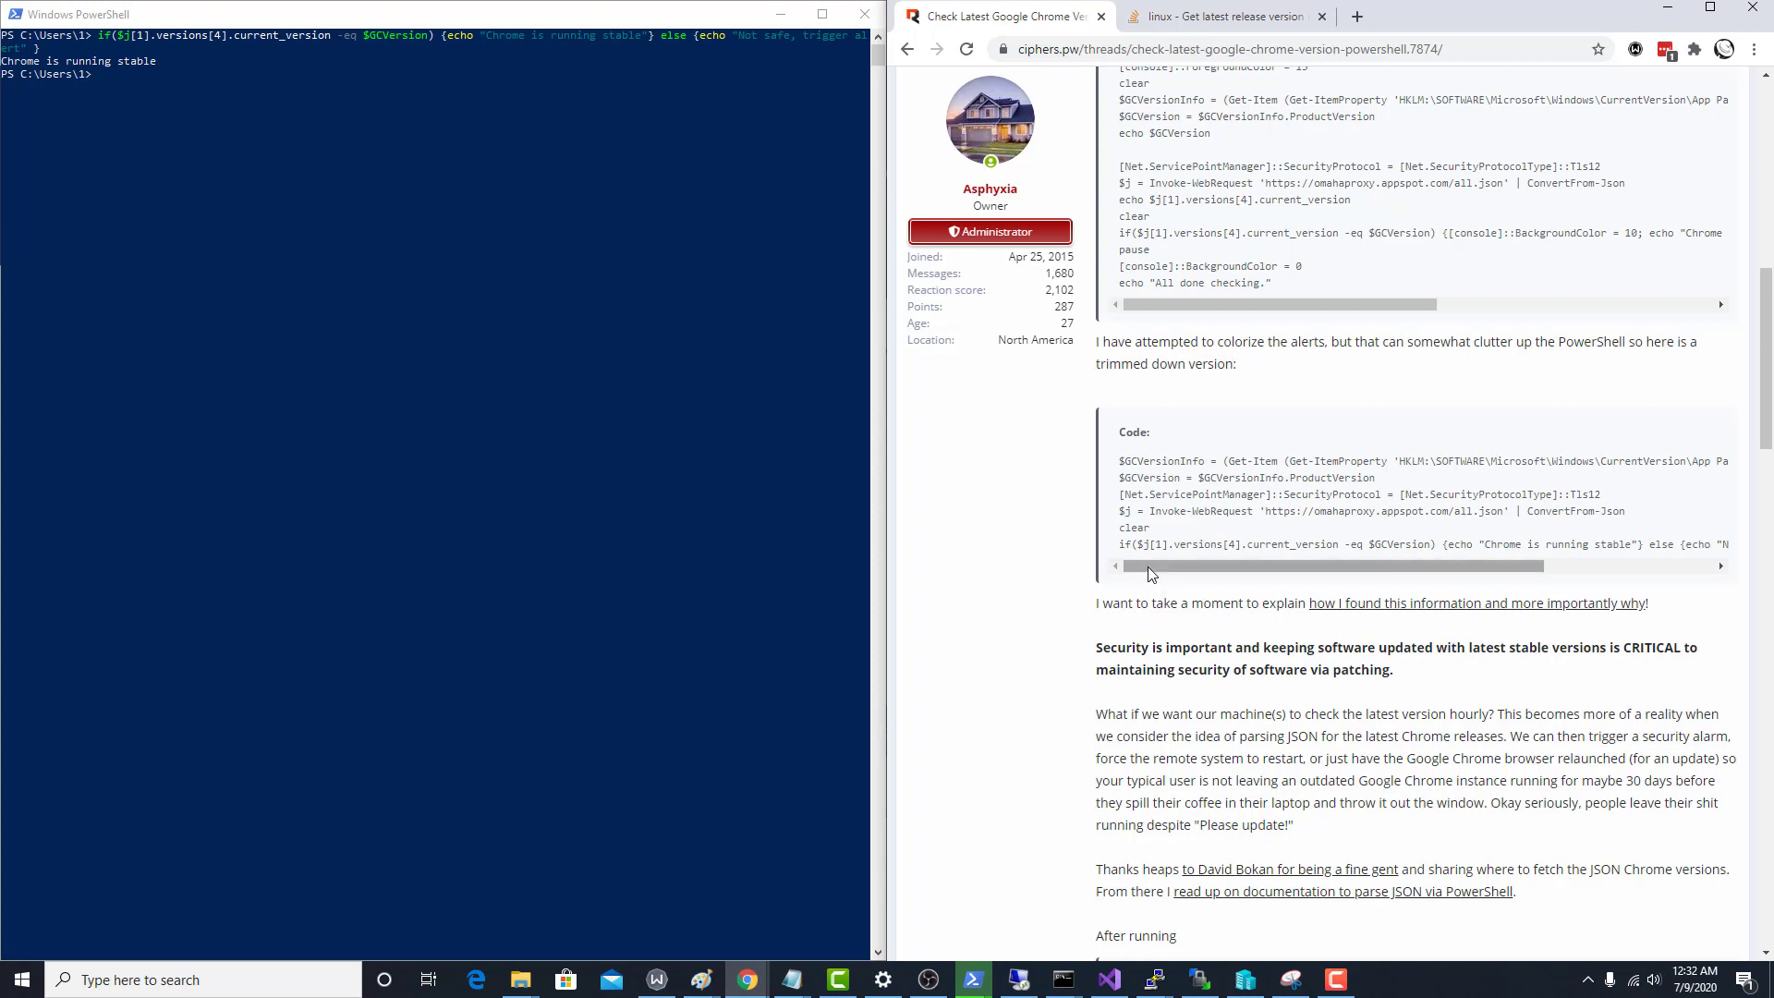
{"action": "mouse_move", "coordinate": [1152, 577]}
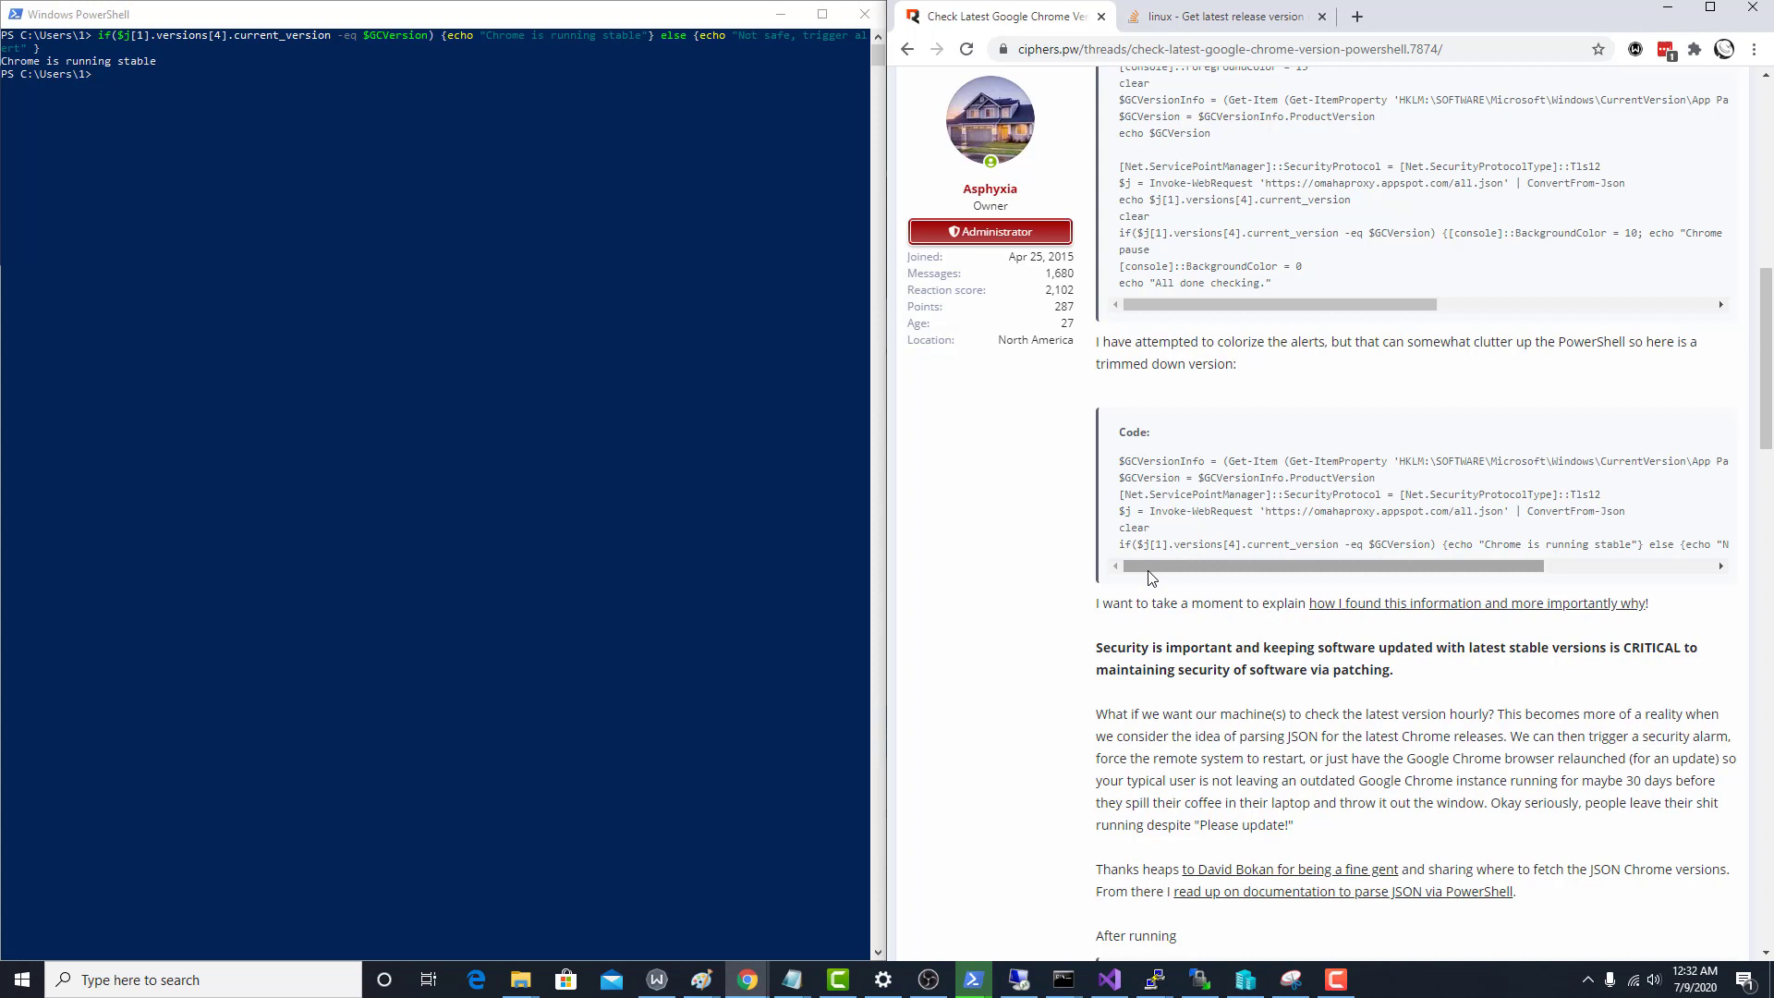
{"action": "mouse_move", "coordinate": [1146, 595]}
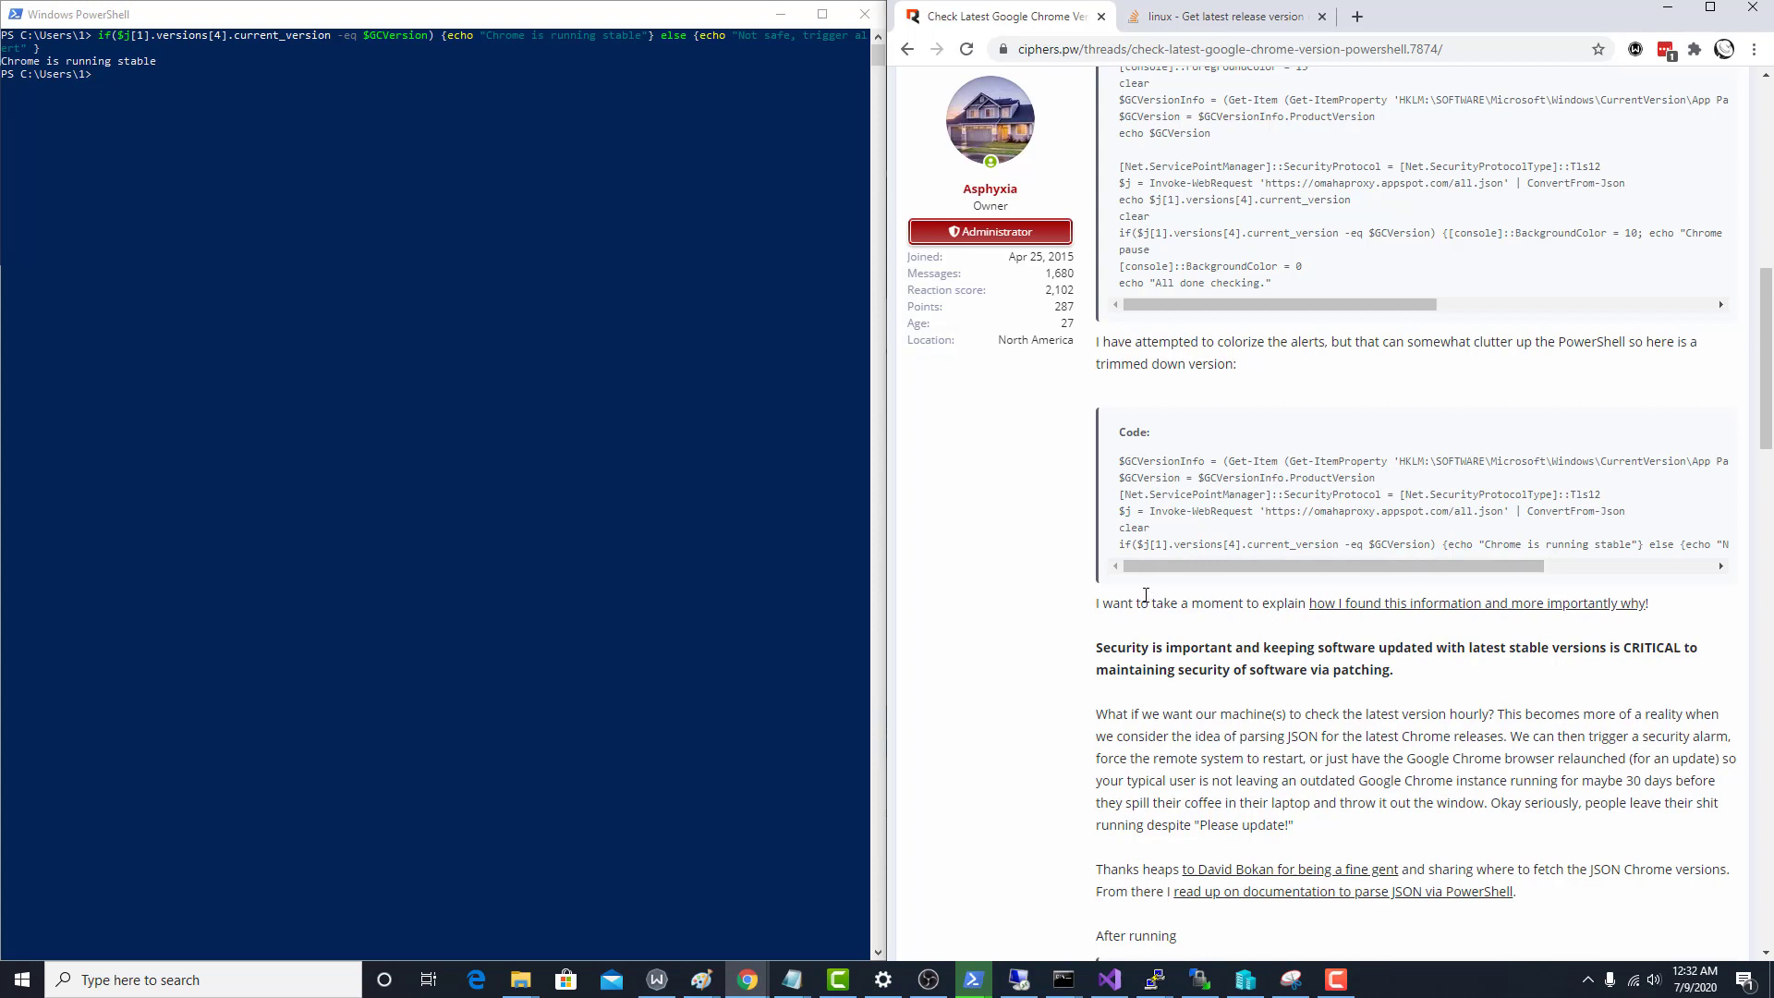
{"action": "mouse_move", "coordinate": [1146, 736]}
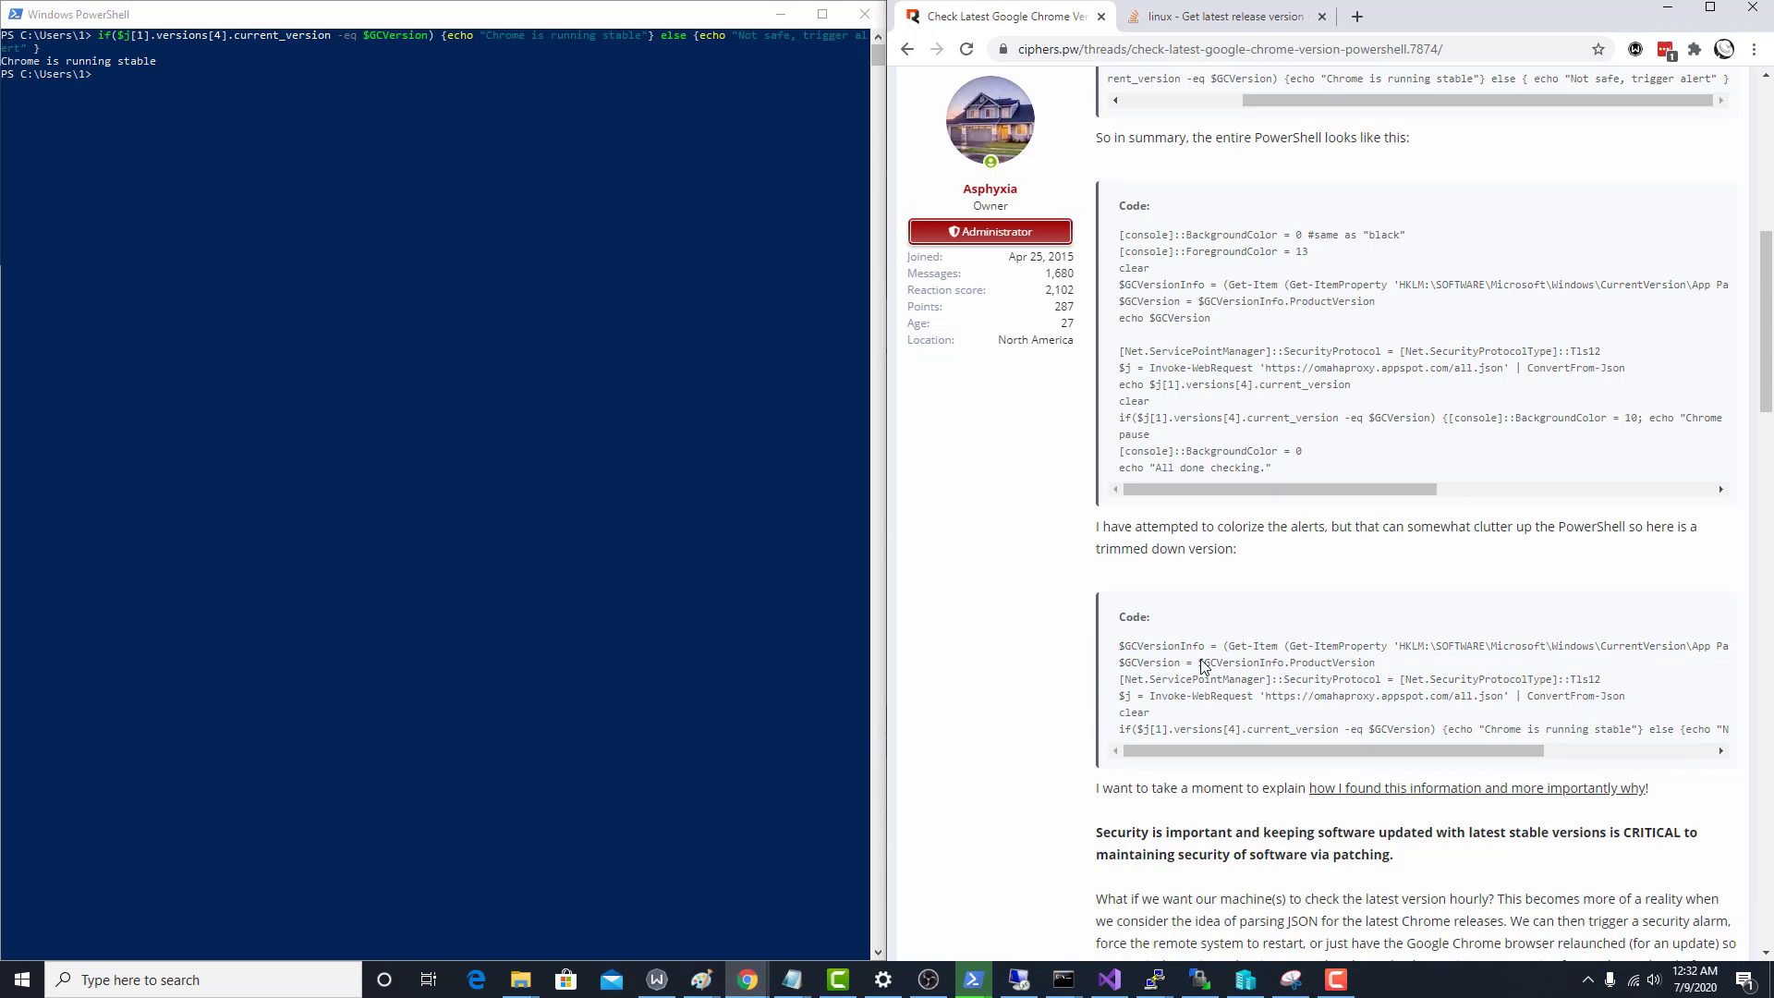
{"action": "mouse_move", "coordinate": [1379, 698]}
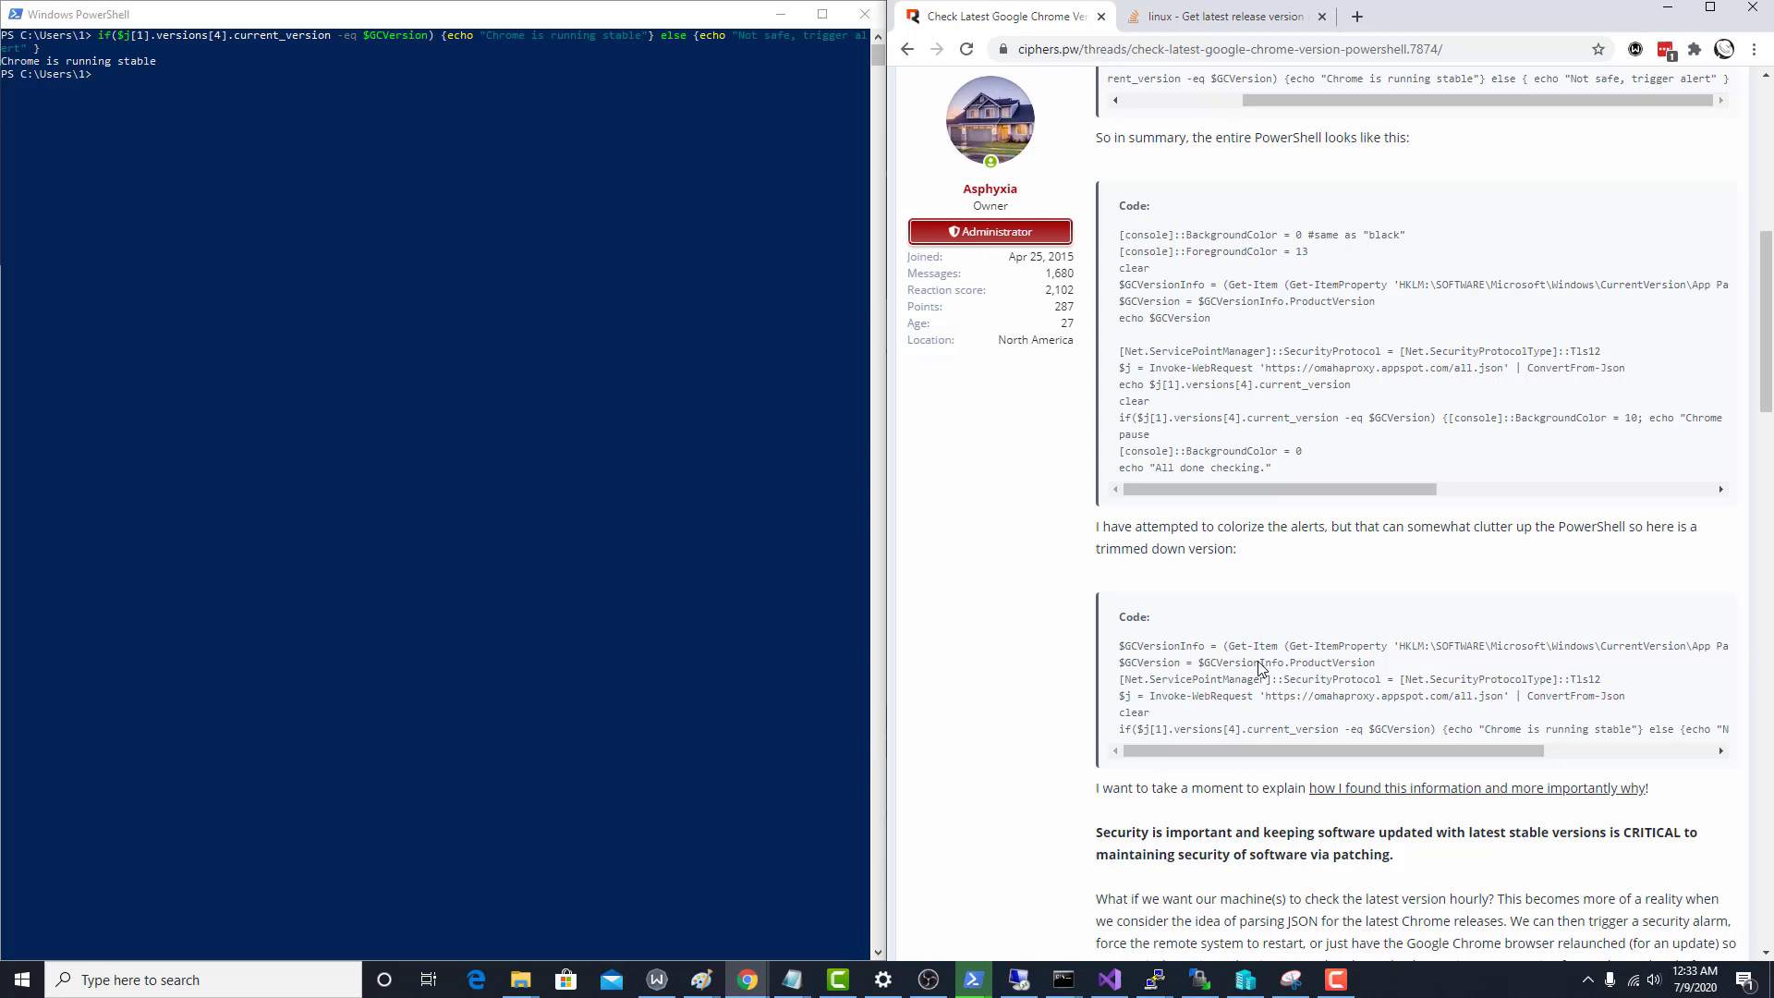
{"action": "mouse_move", "coordinate": [1181, 675]}
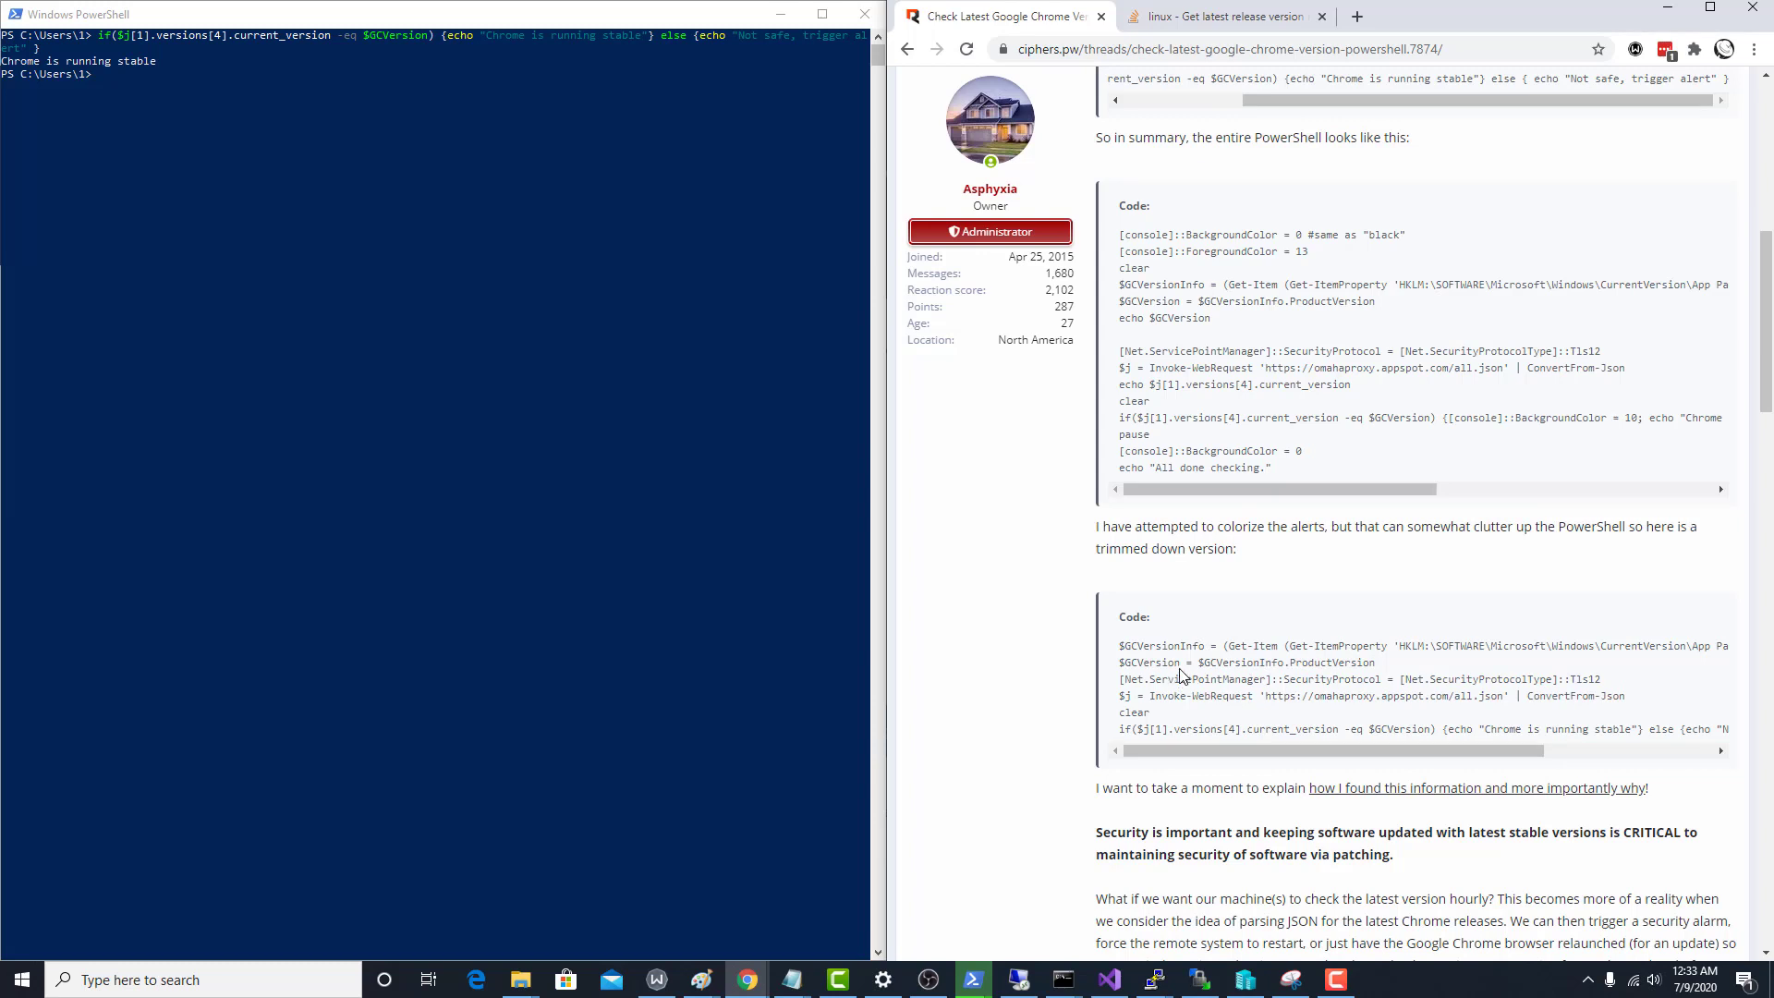
{"action": "mouse_move", "coordinate": [1251, 676]}
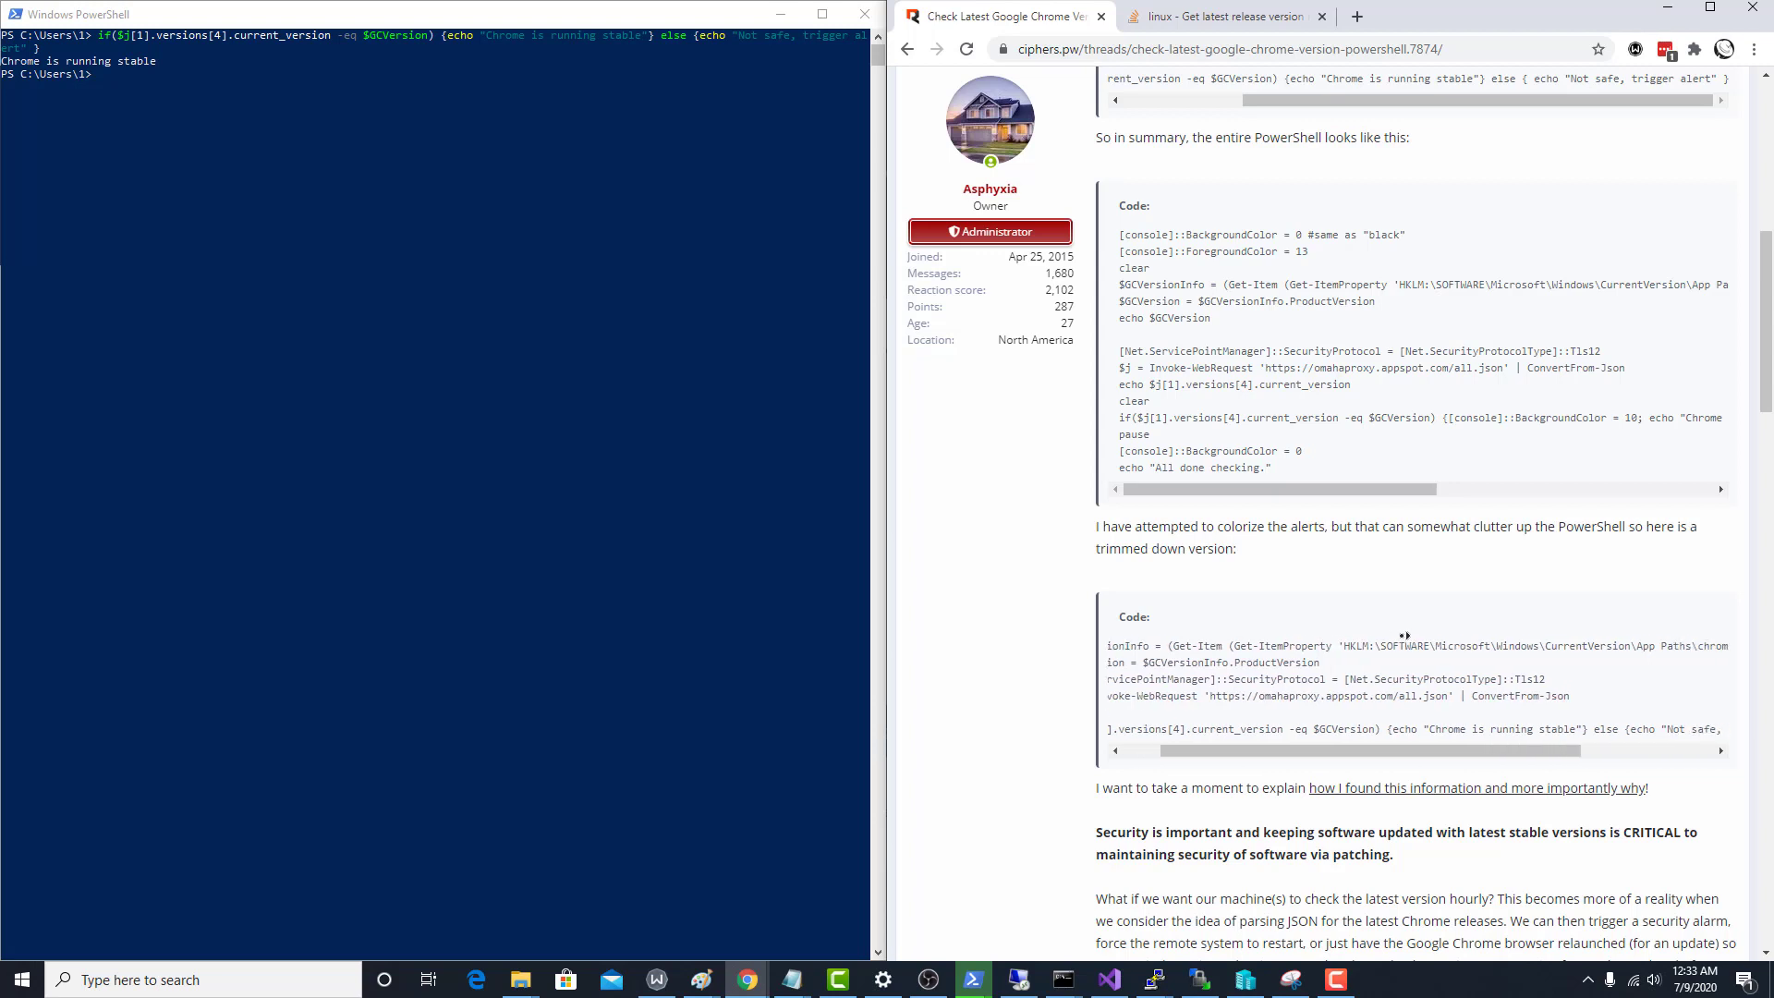
Step: Scroll the thread down so the second Code block with the trimmed script is visible
{"action": "scroll", "scroll_direction": "left", "scroll_amount": 3}
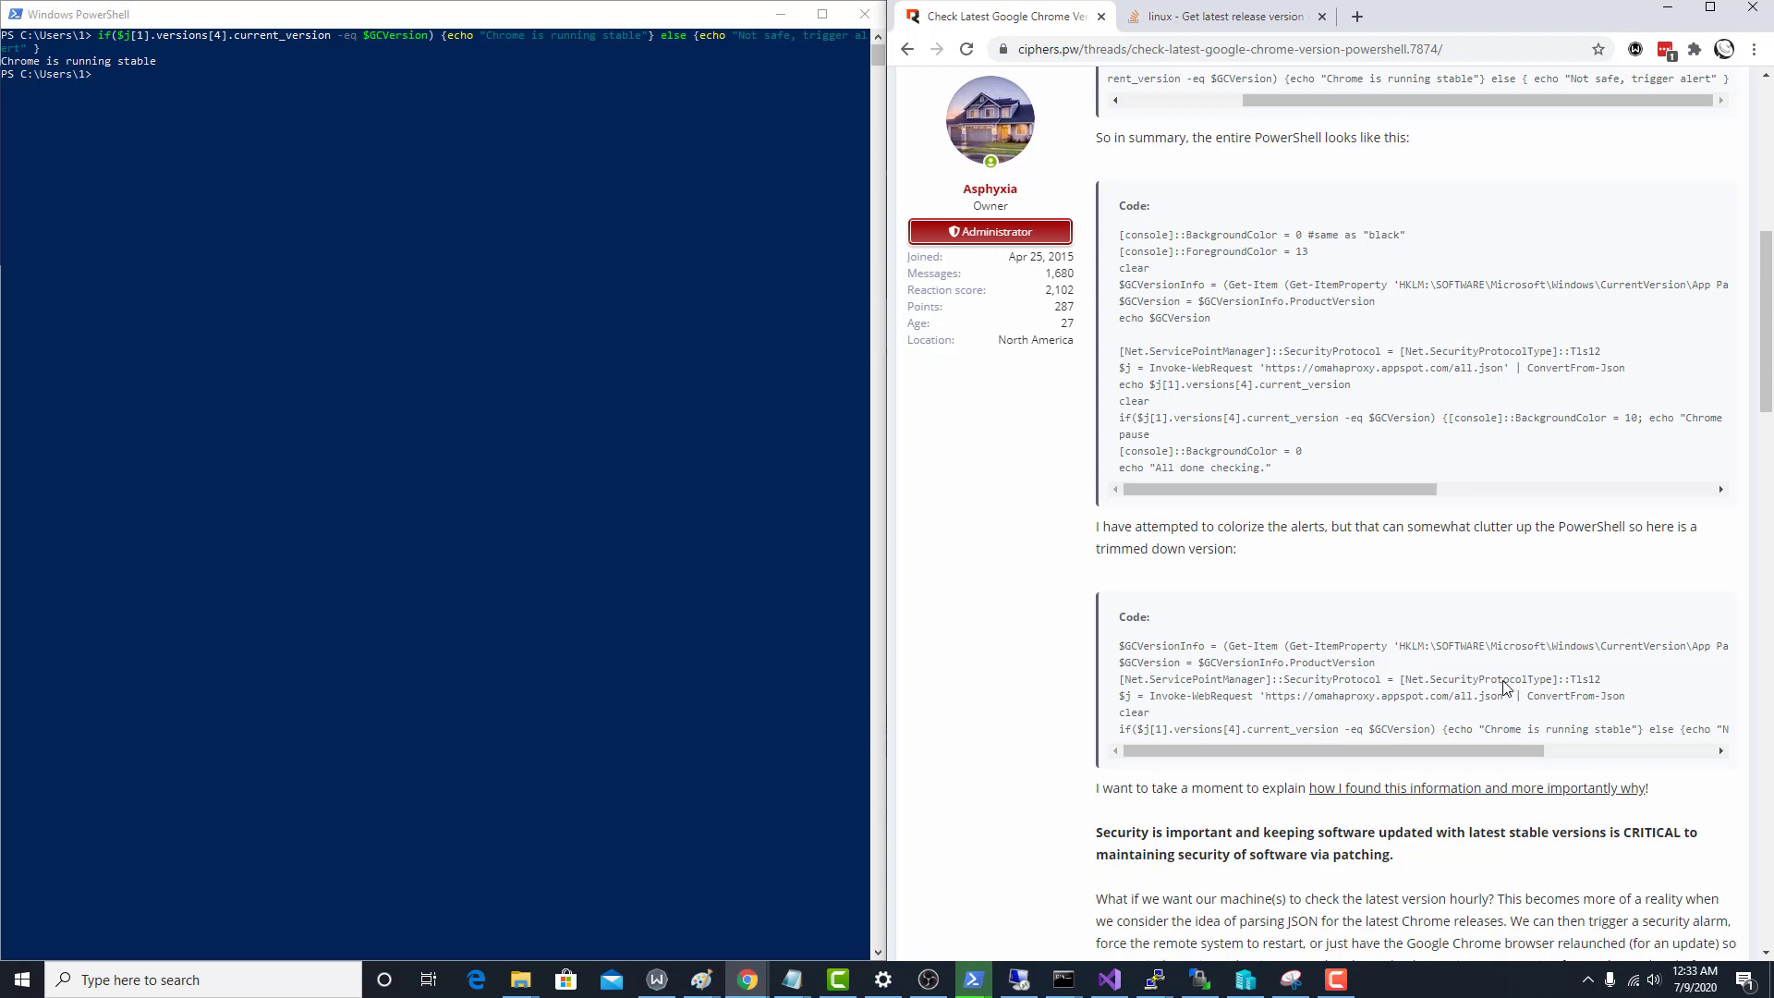
{"action": "mouse_move", "coordinate": [1275, 702]}
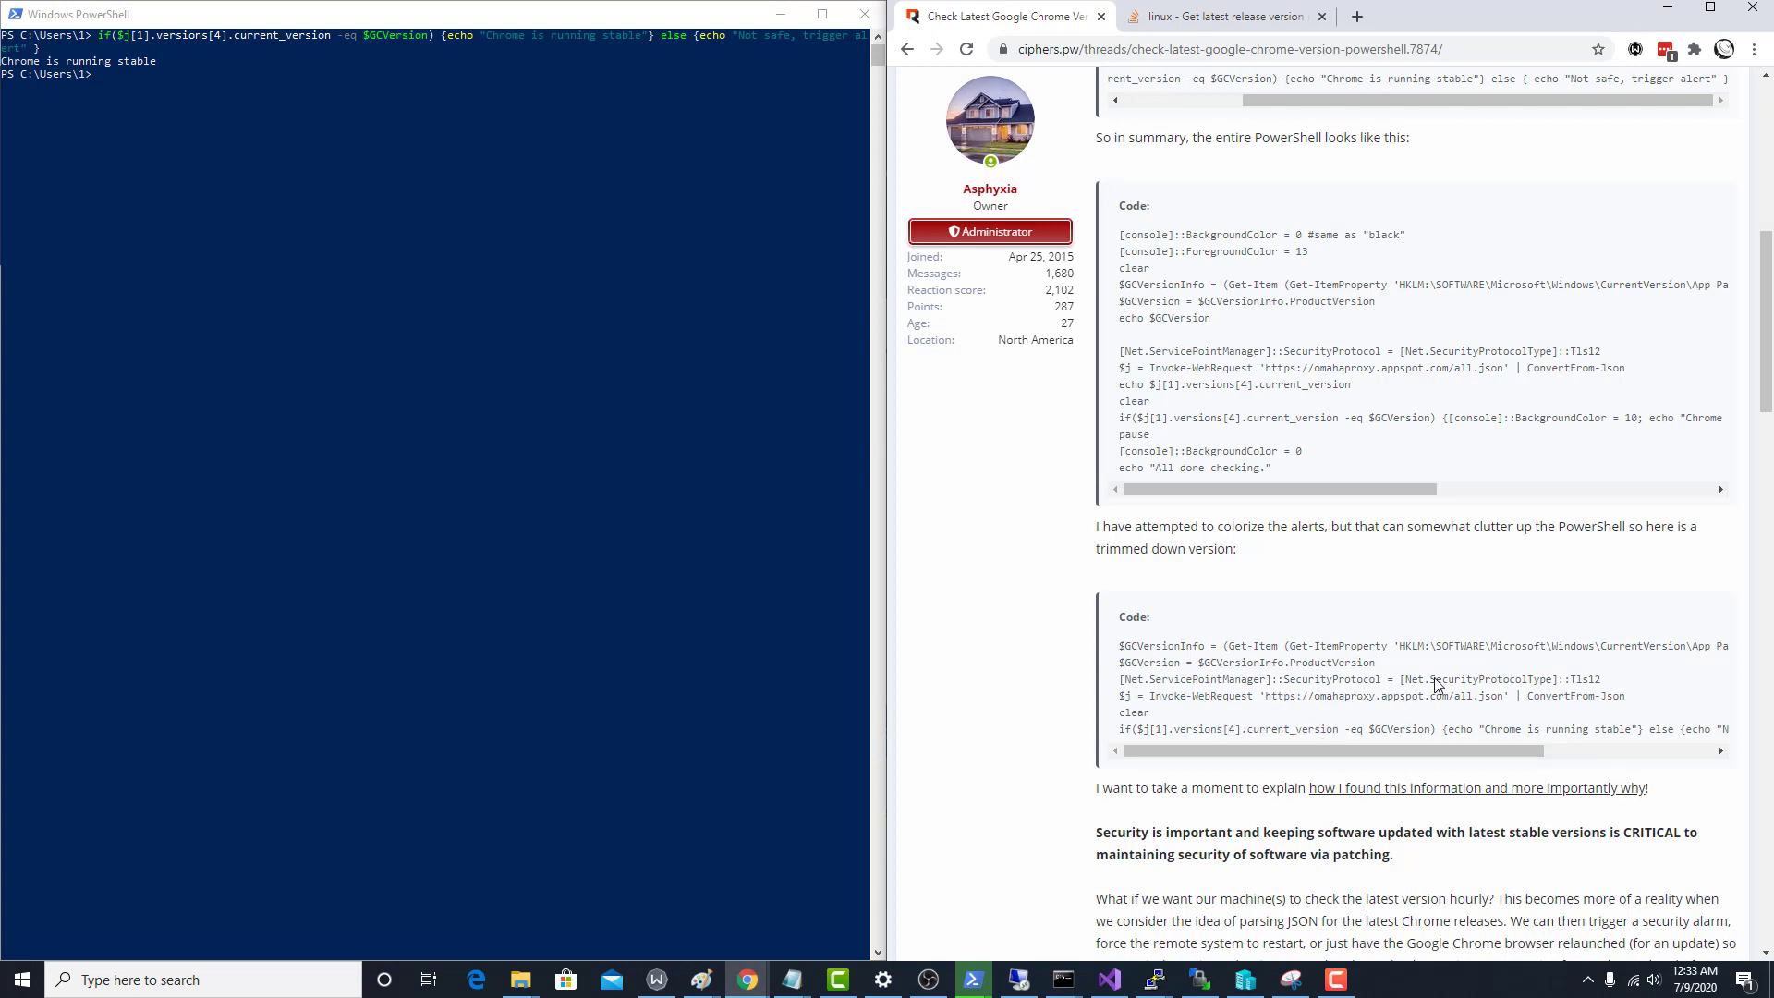
{"action": "scroll", "scroll_direction": "down", "scroll_amount": 3}
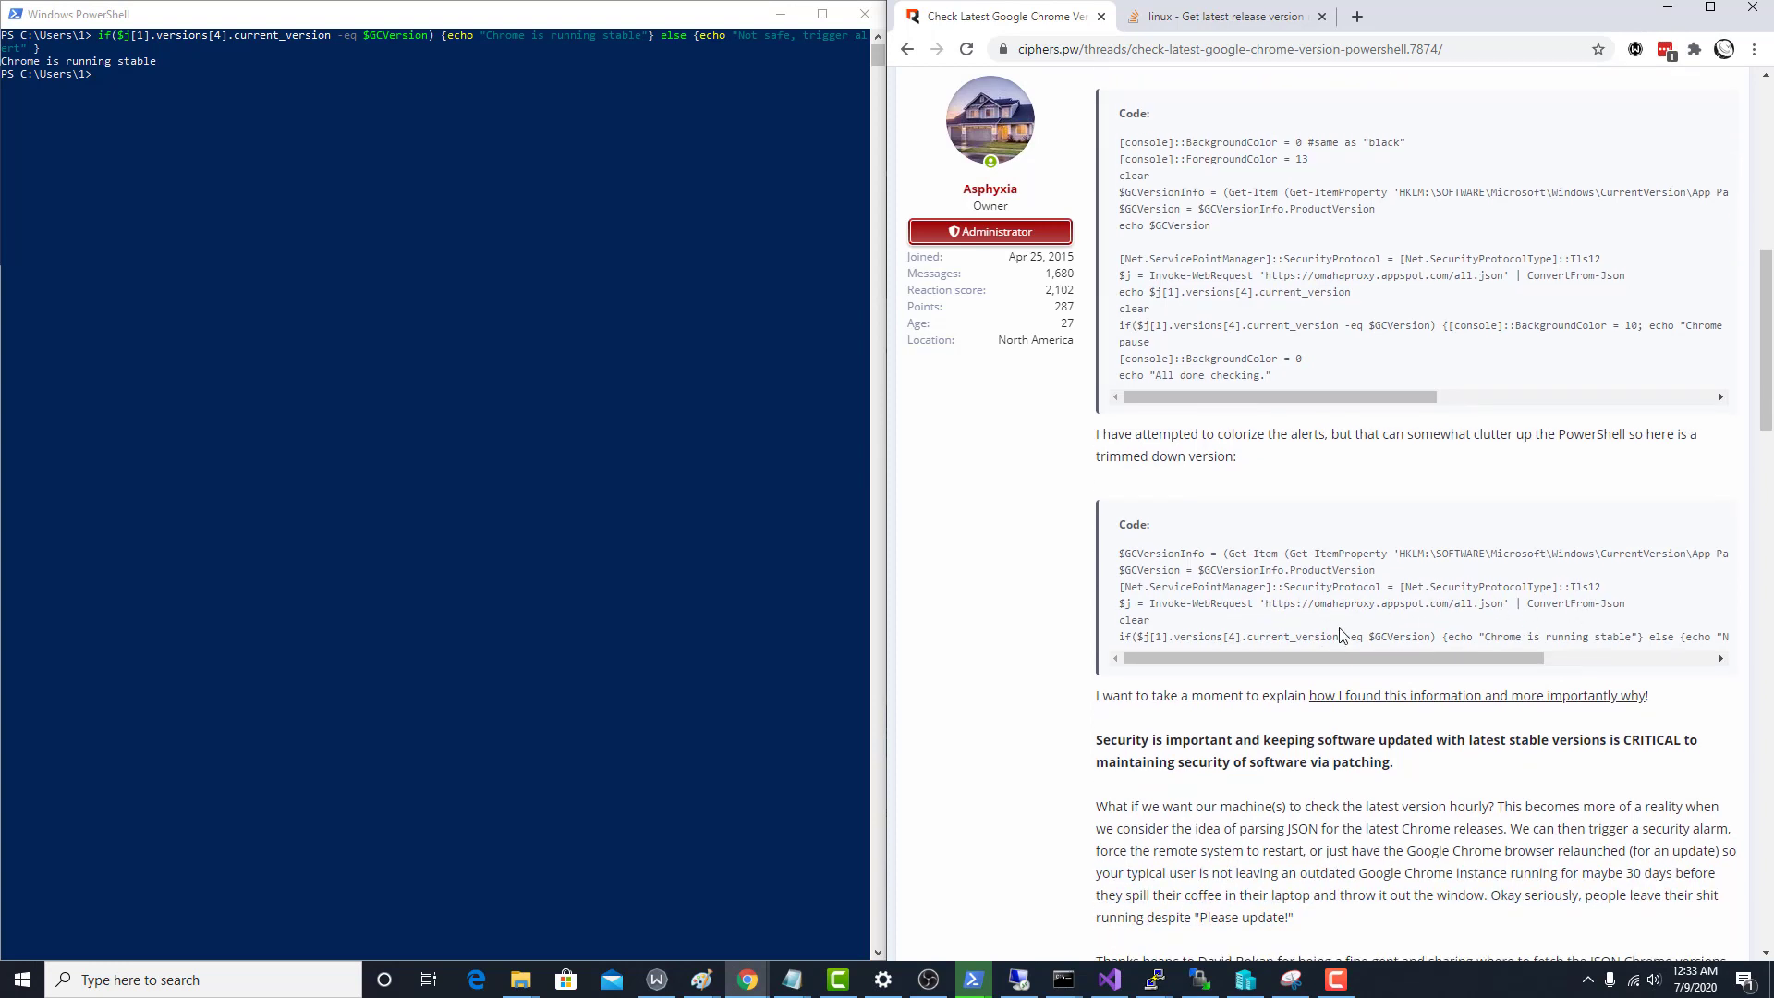
{"action": "mouse_move", "coordinate": [1153, 630]}
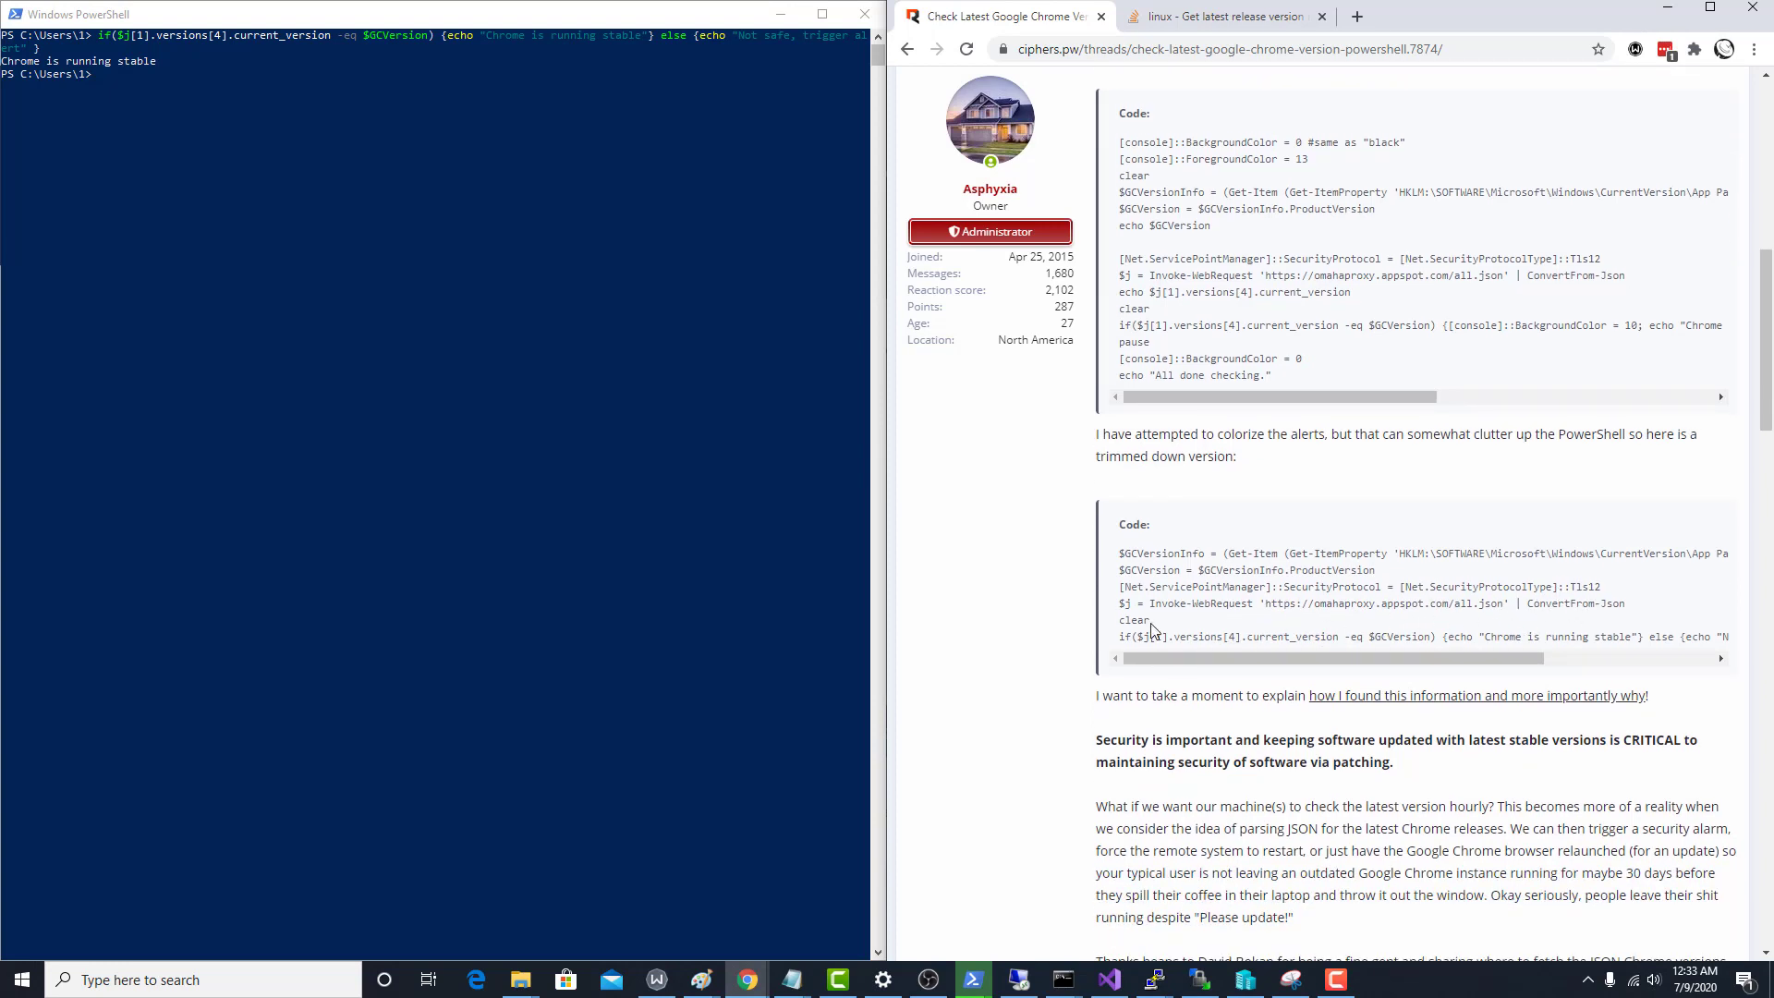
{"action": "mouse_move", "coordinate": [1172, 633]}
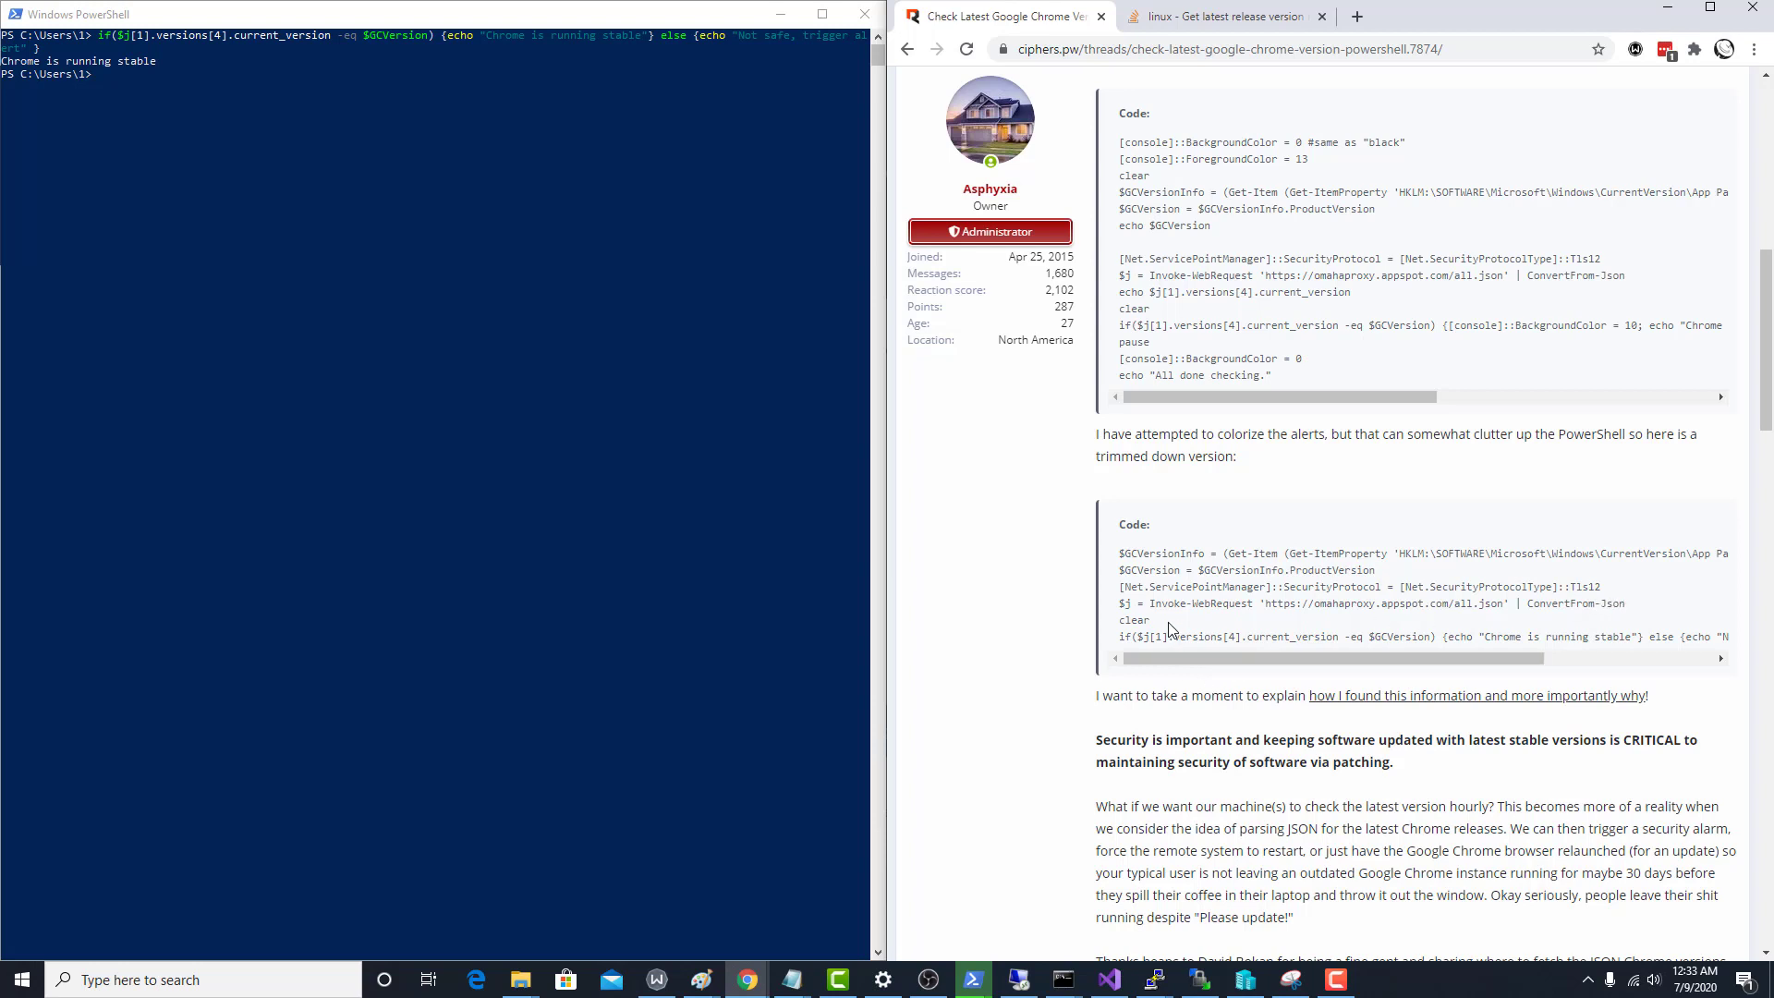
Step: Highlight the version index 1 and omahaproxy in the web request line, then clear the highlight
{"action": "scroll", "scroll_direction": "down", "scroll_amount": 3}
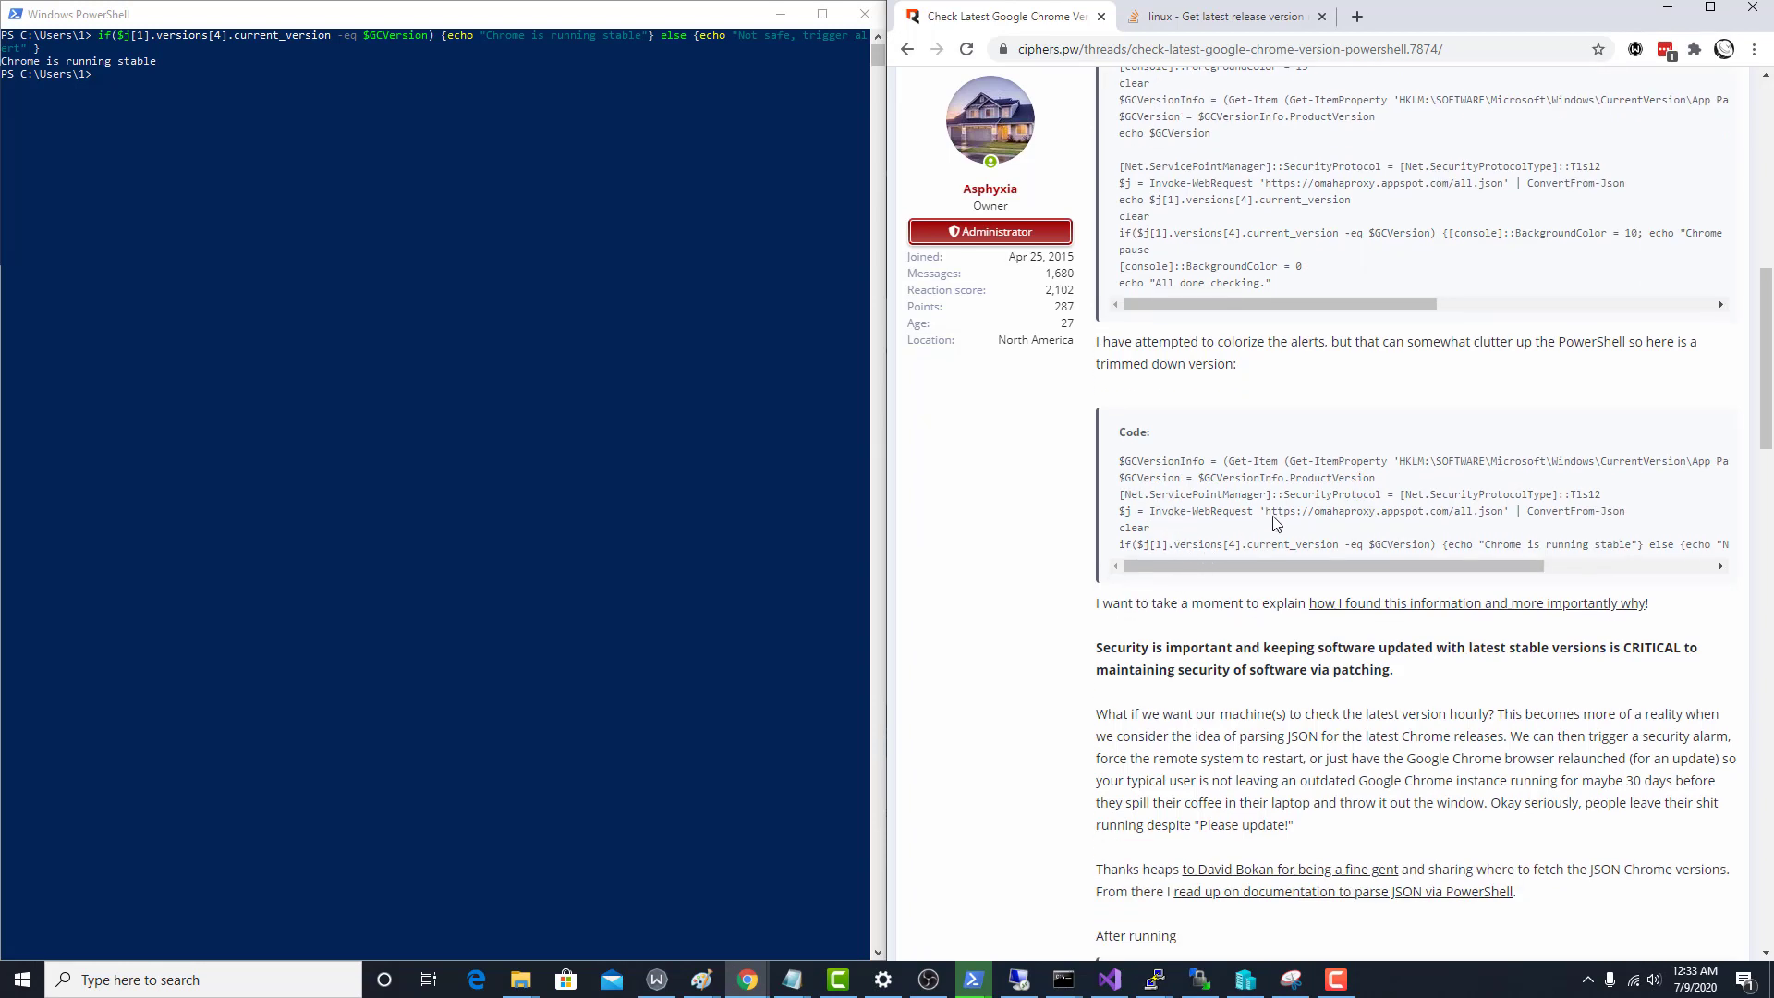
{"action": "mouse_move", "coordinate": [1122, 521]}
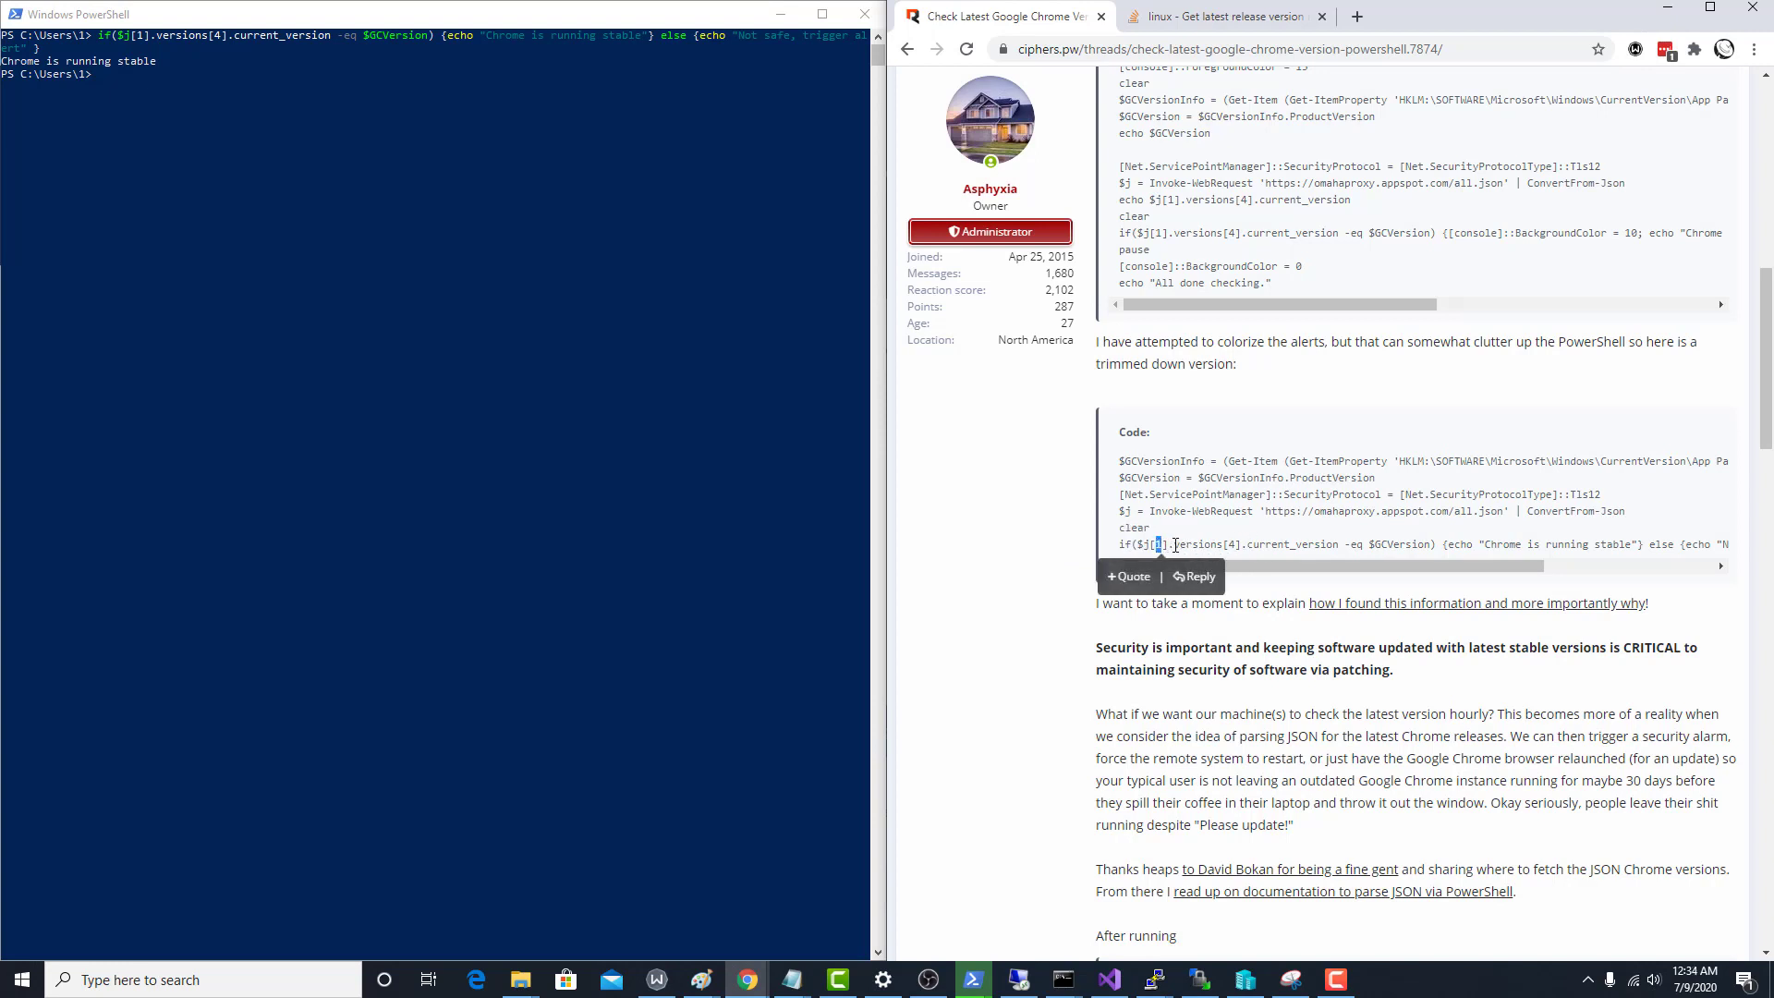
{"action": "double_click", "coordinate": [1190, 544]}
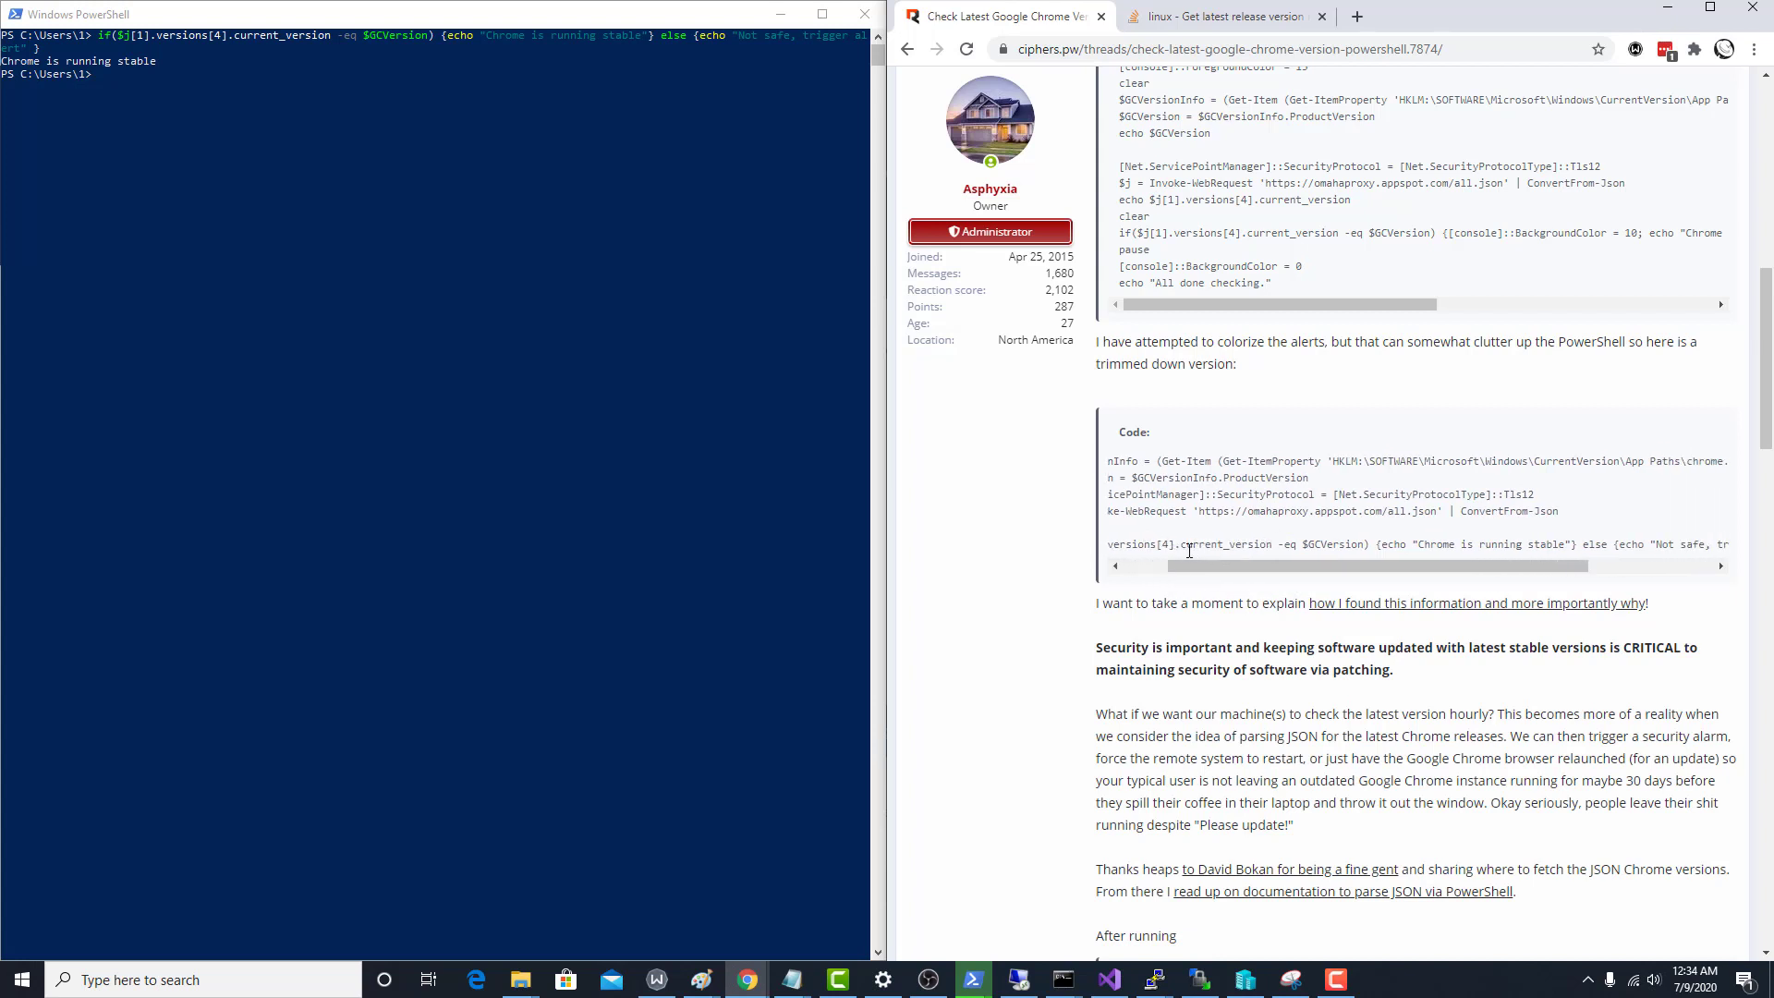
{"action": "double_click", "coordinate": [1228, 543]}
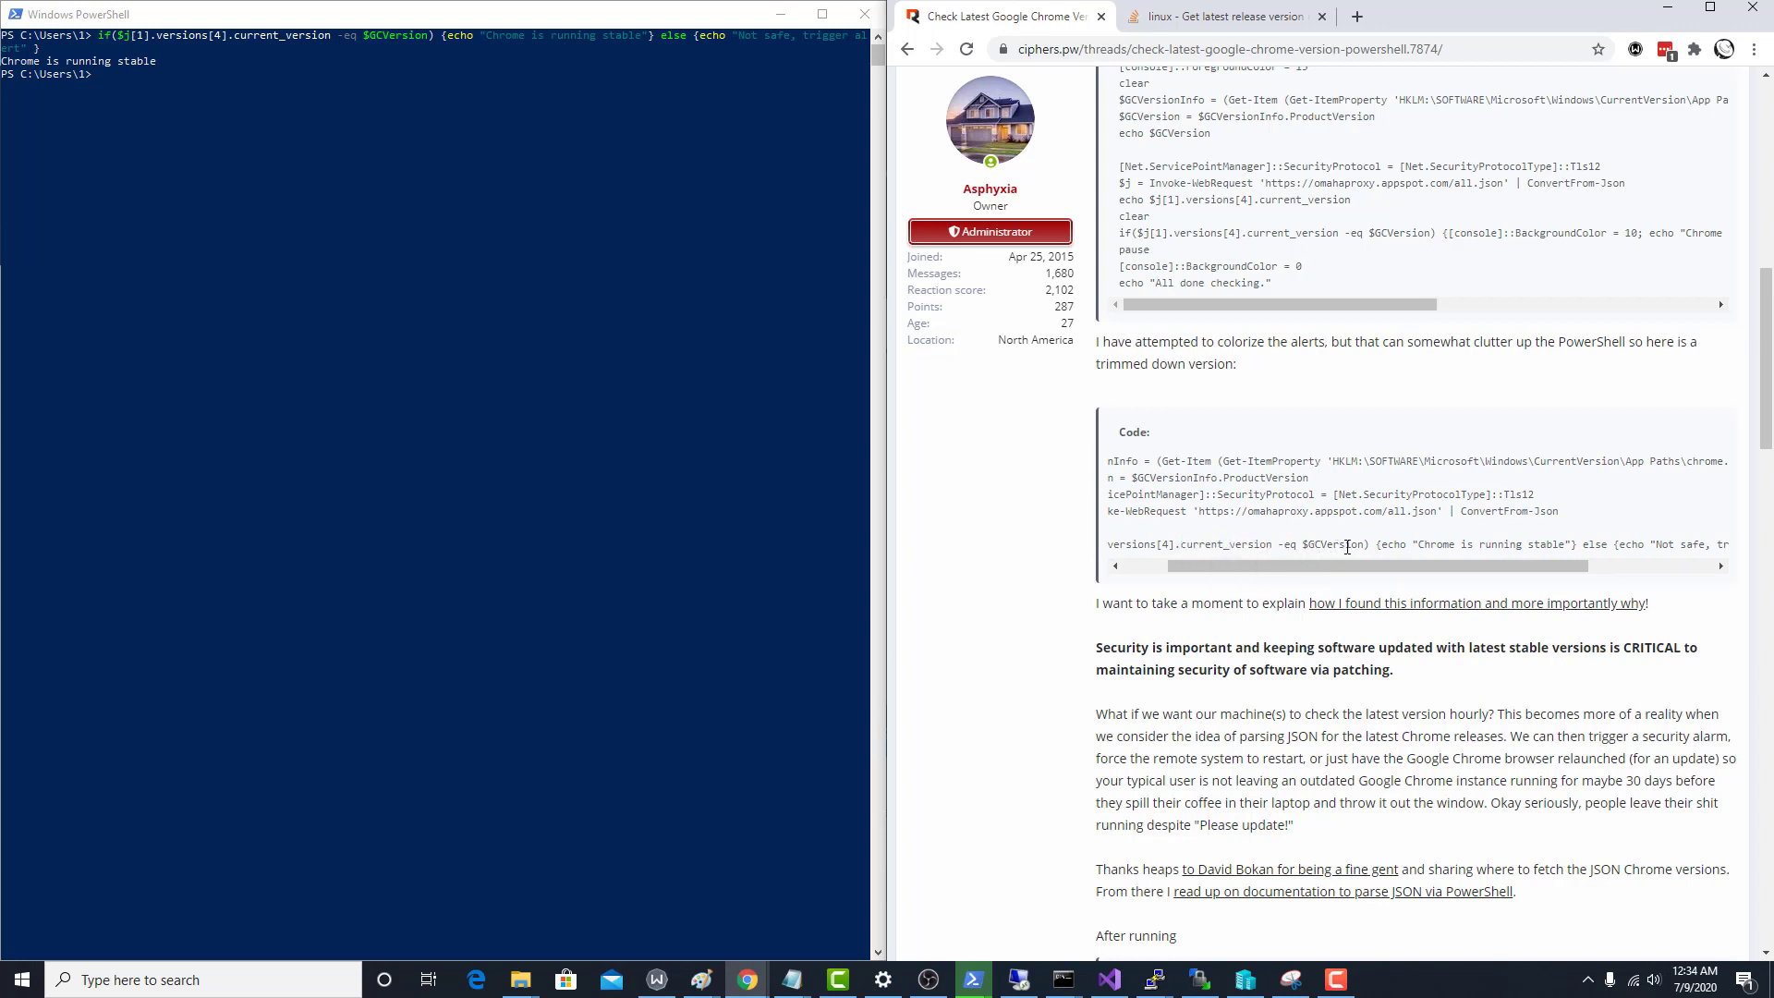
{"action": "double_click", "coordinate": [1330, 544]}
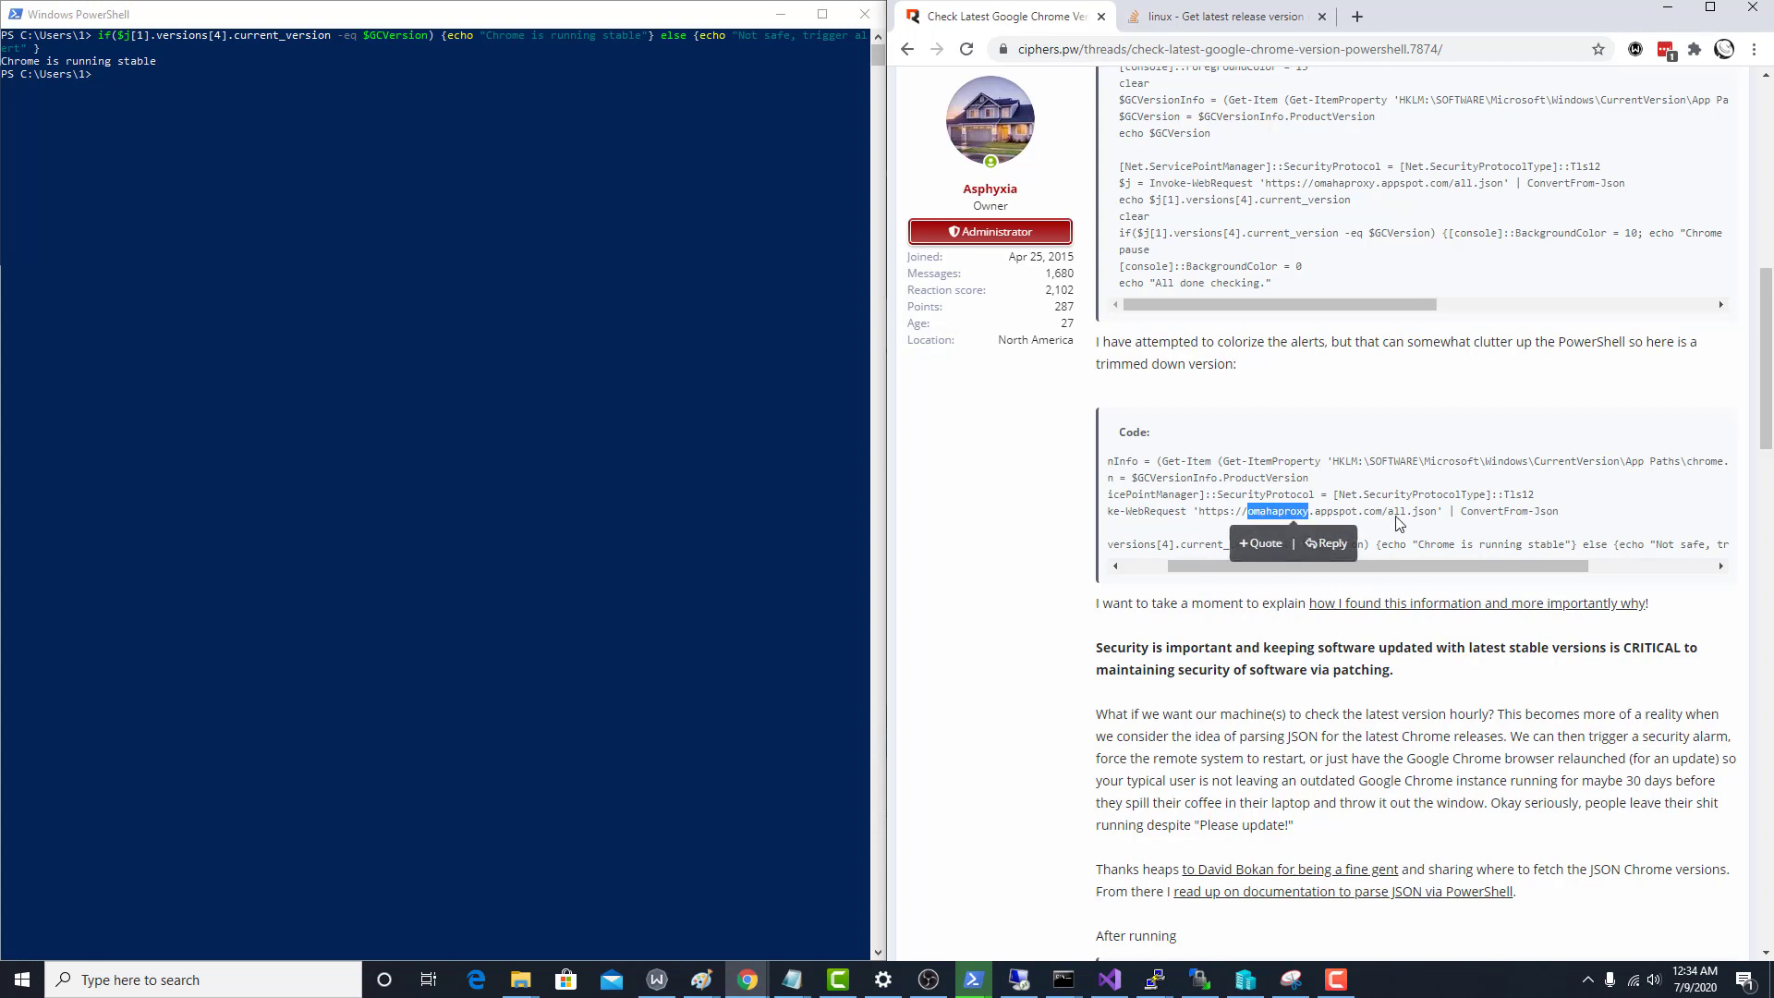
{"action": "left_click", "coordinate": [1342, 543]}
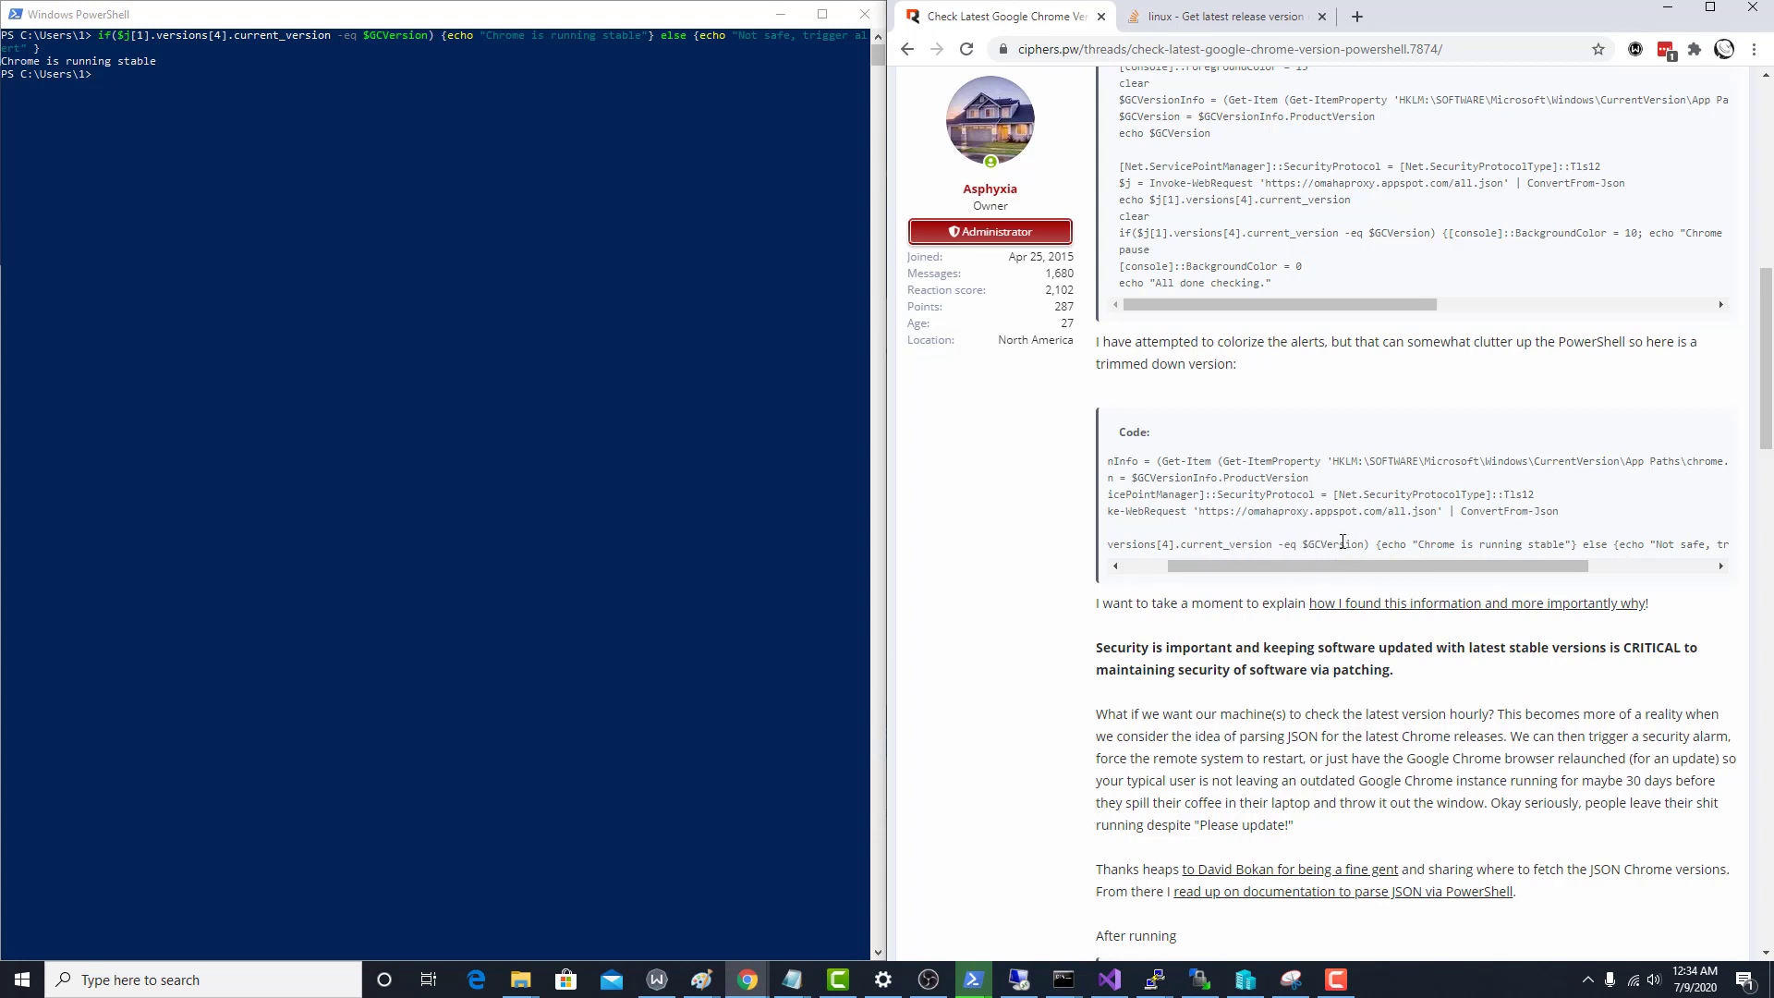
{"action": "mouse_move", "coordinate": [1419, 540]}
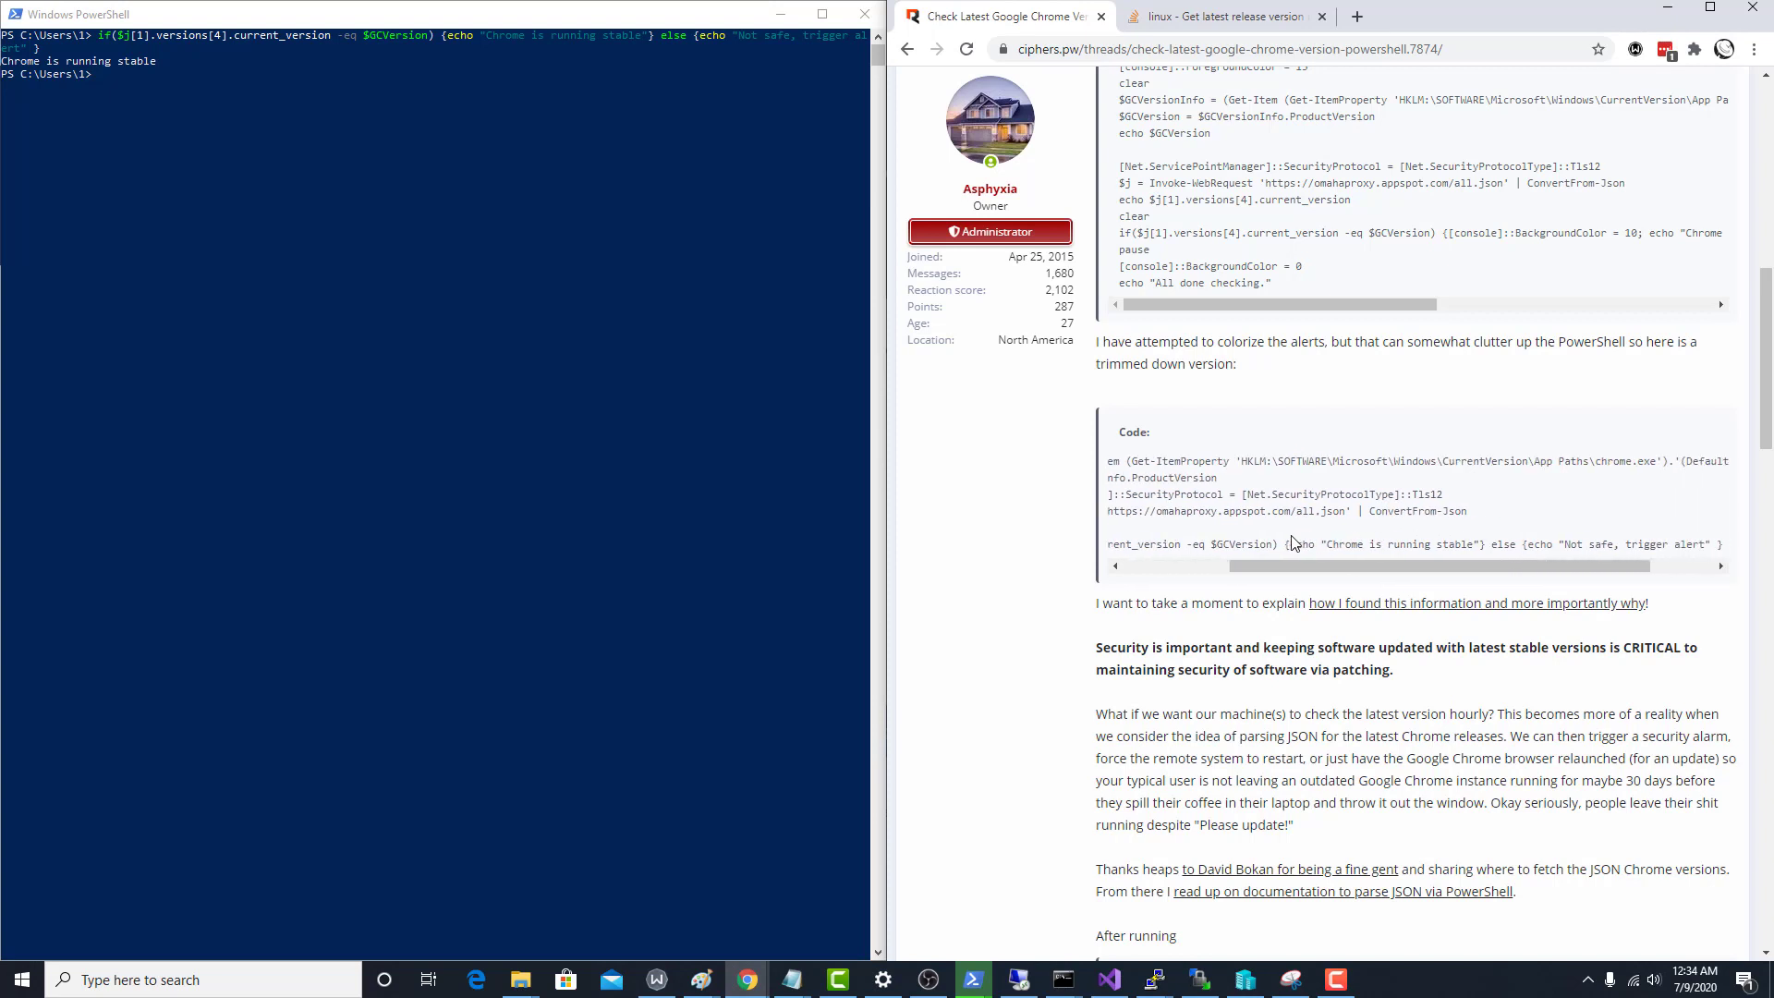
{"action": "mouse_move", "coordinate": [1375, 545]}
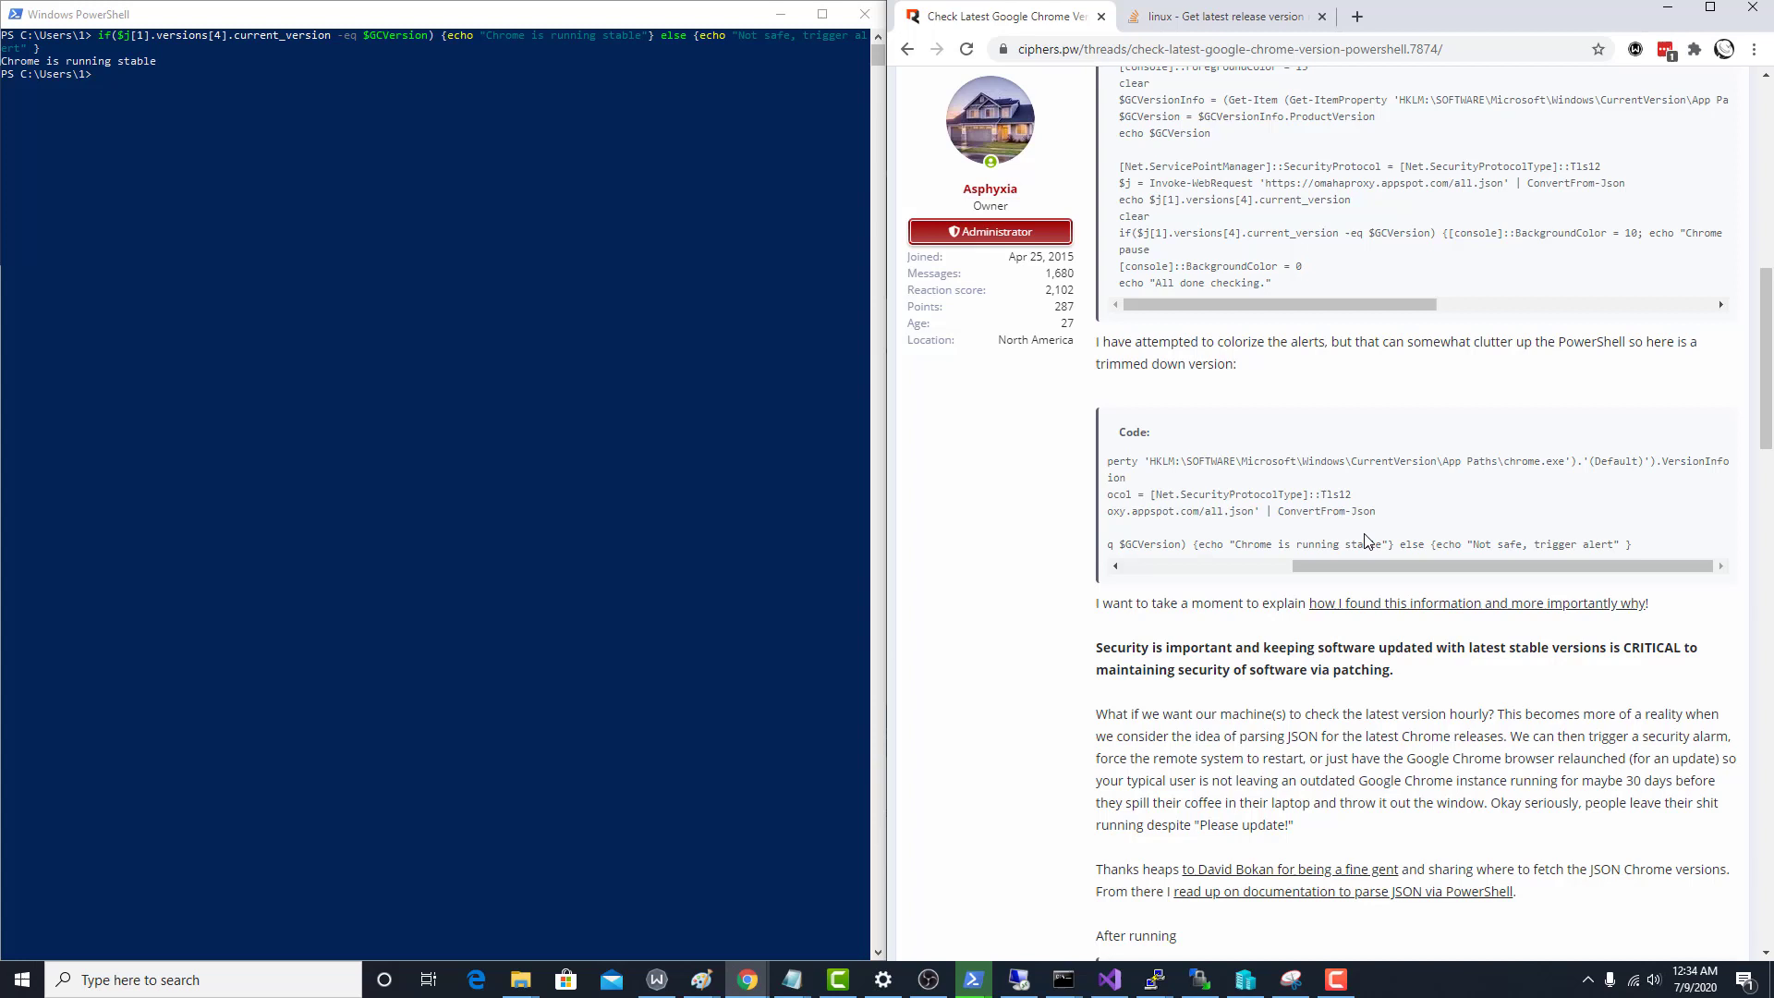
{"action": "mouse_move", "coordinate": [1159, 532]}
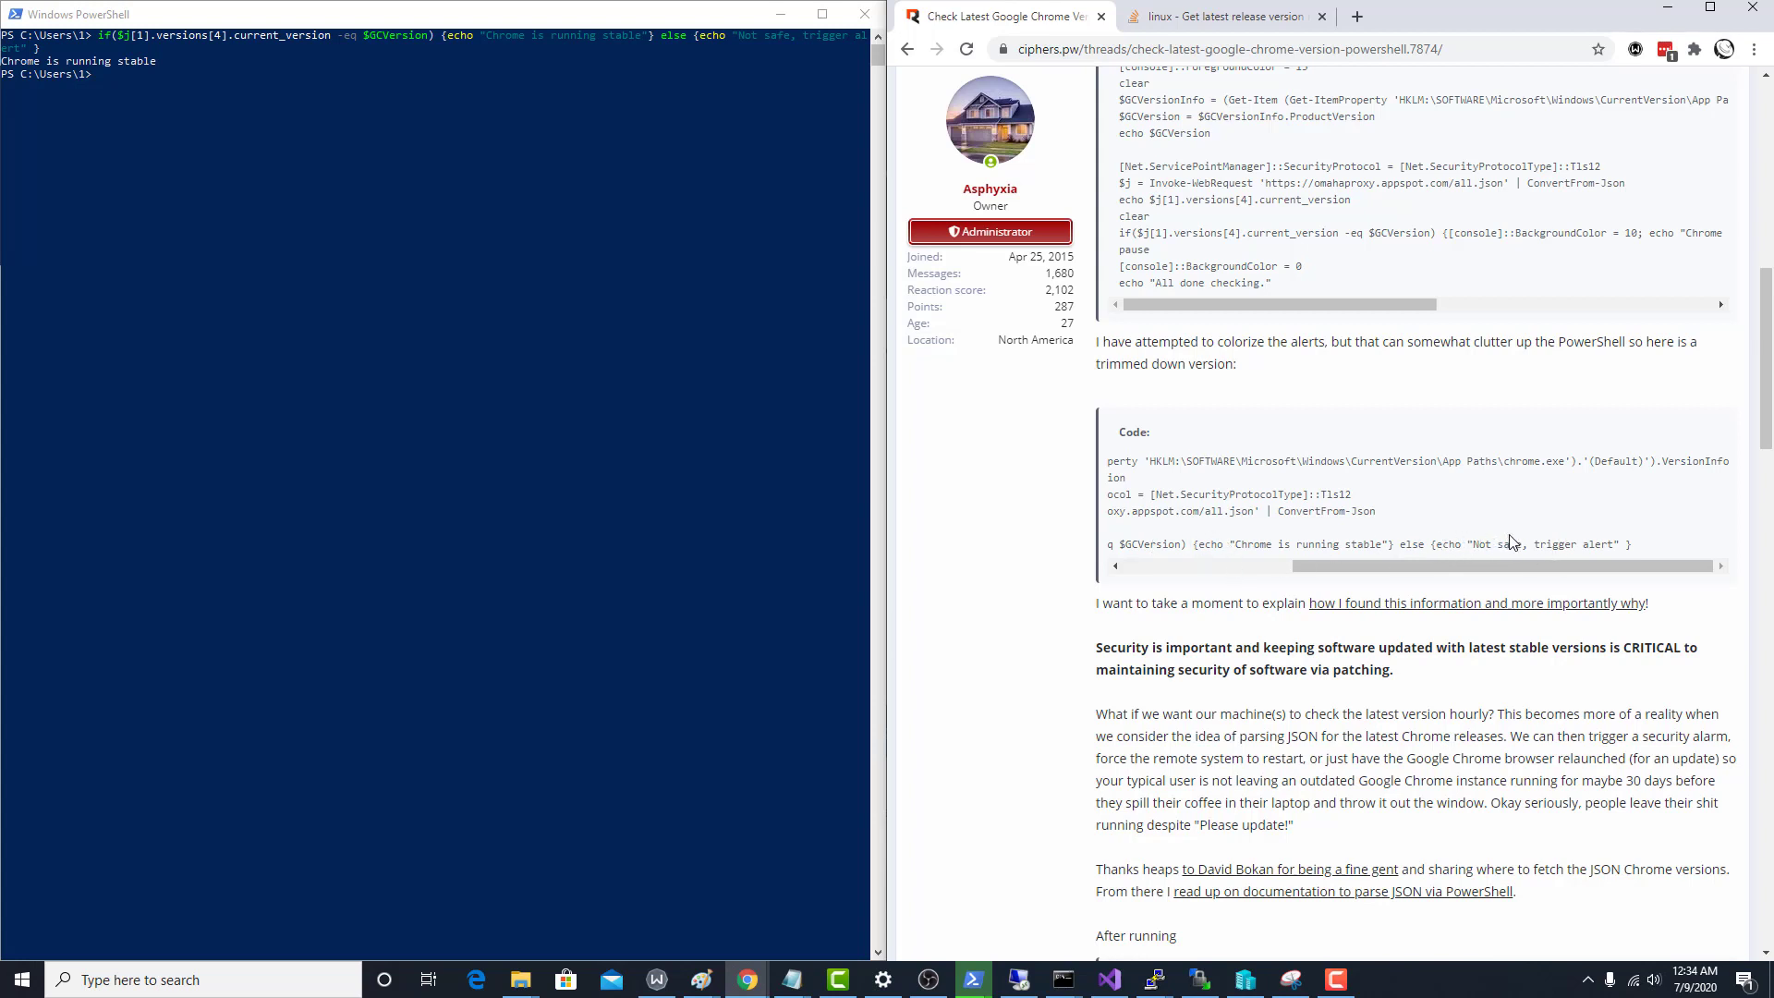
Step: Scroll further down to the trimmed script's alert branch and the next code block
{"action": "scroll", "scroll_direction": "down", "scroll_amount": 3}
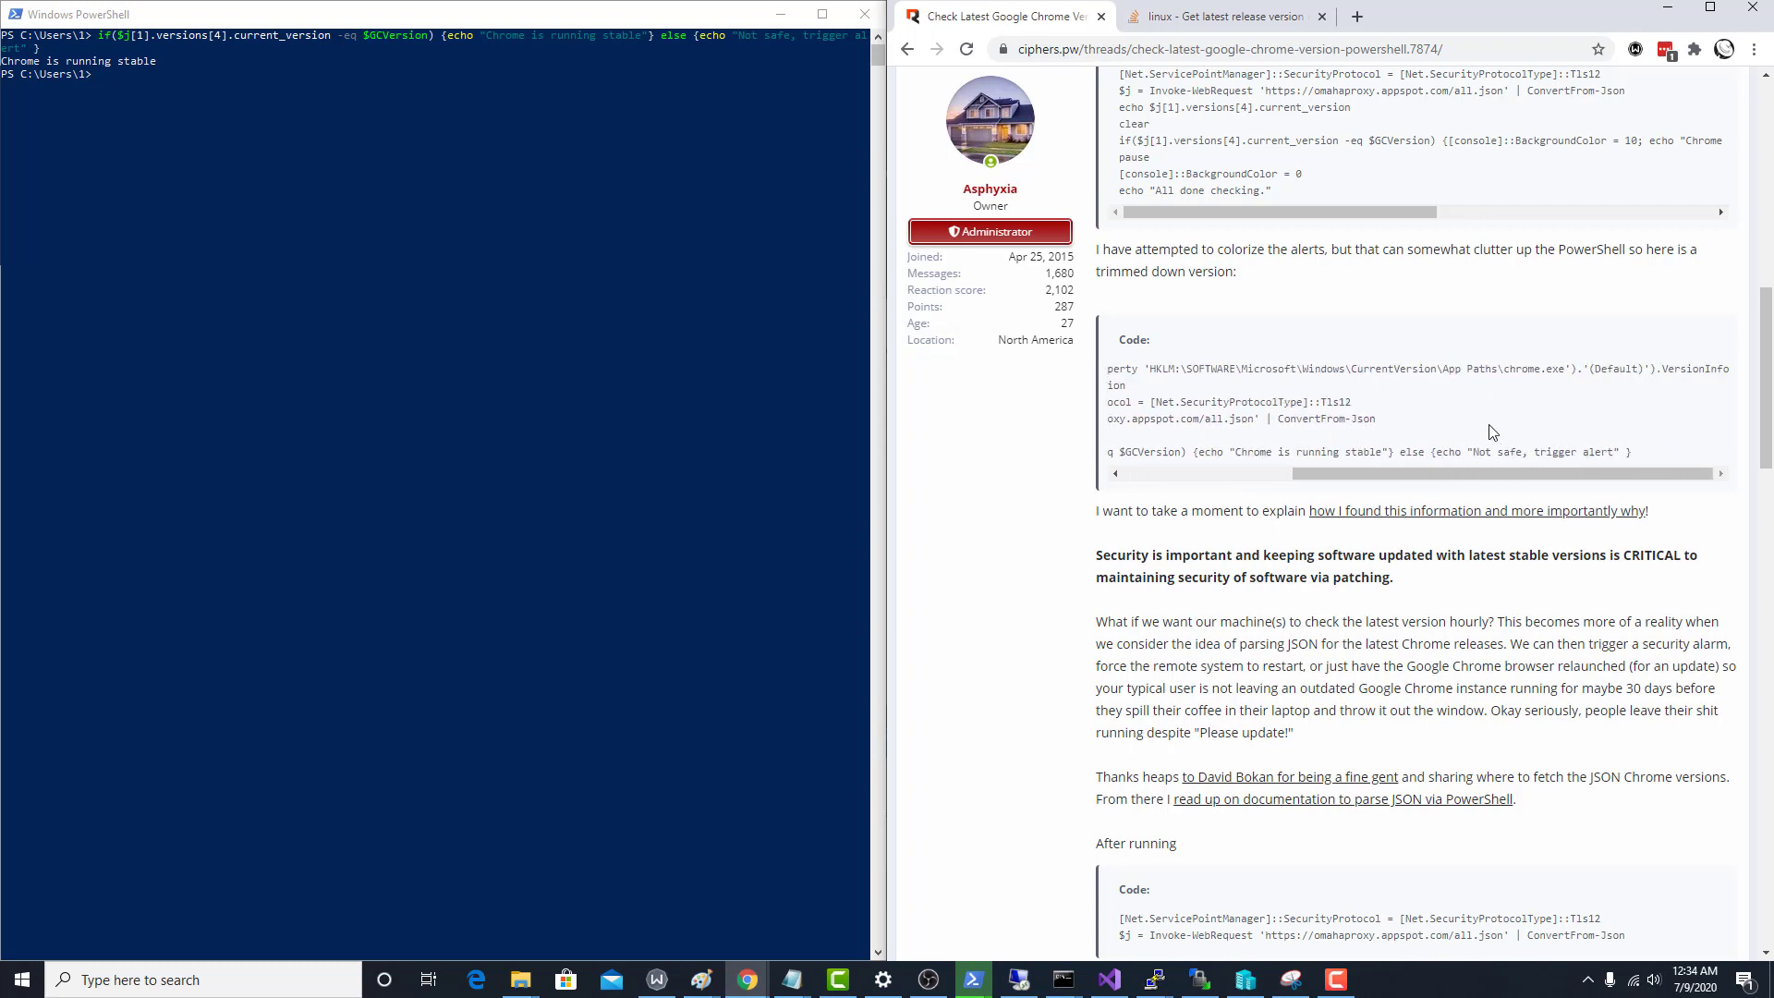
{"action": "mouse_move", "coordinate": [1408, 453]}
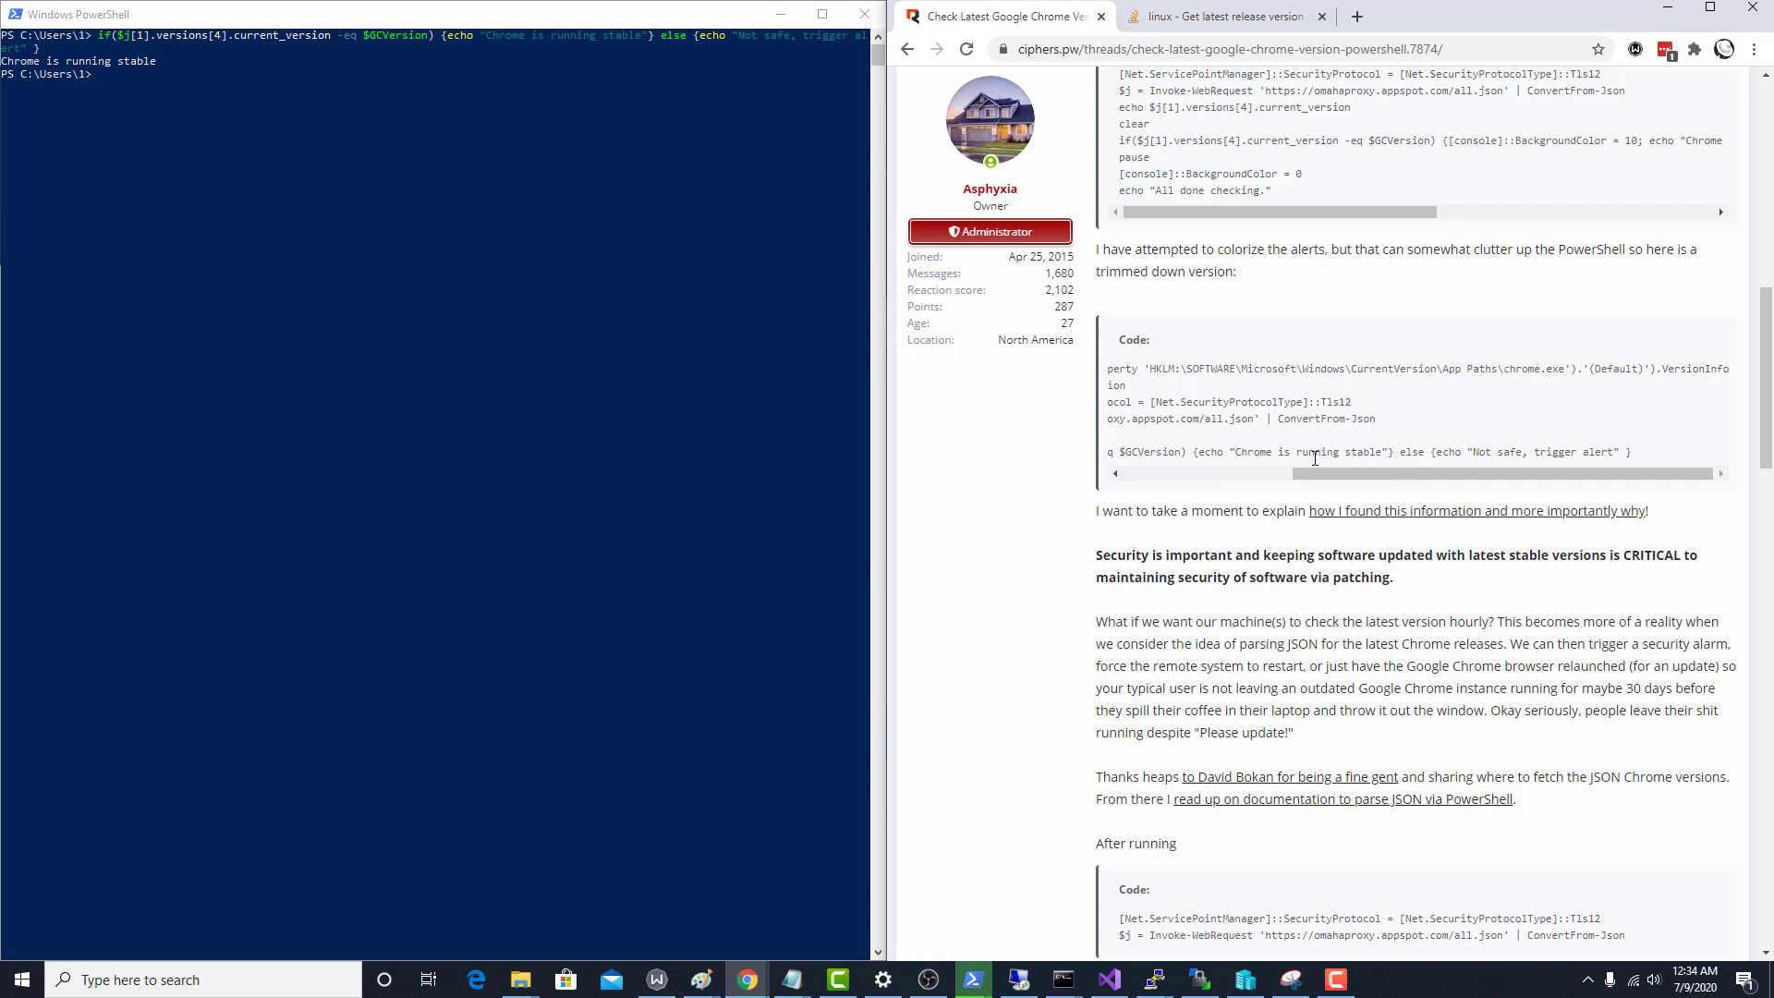
{"action": "mouse_move", "coordinate": [1393, 482]}
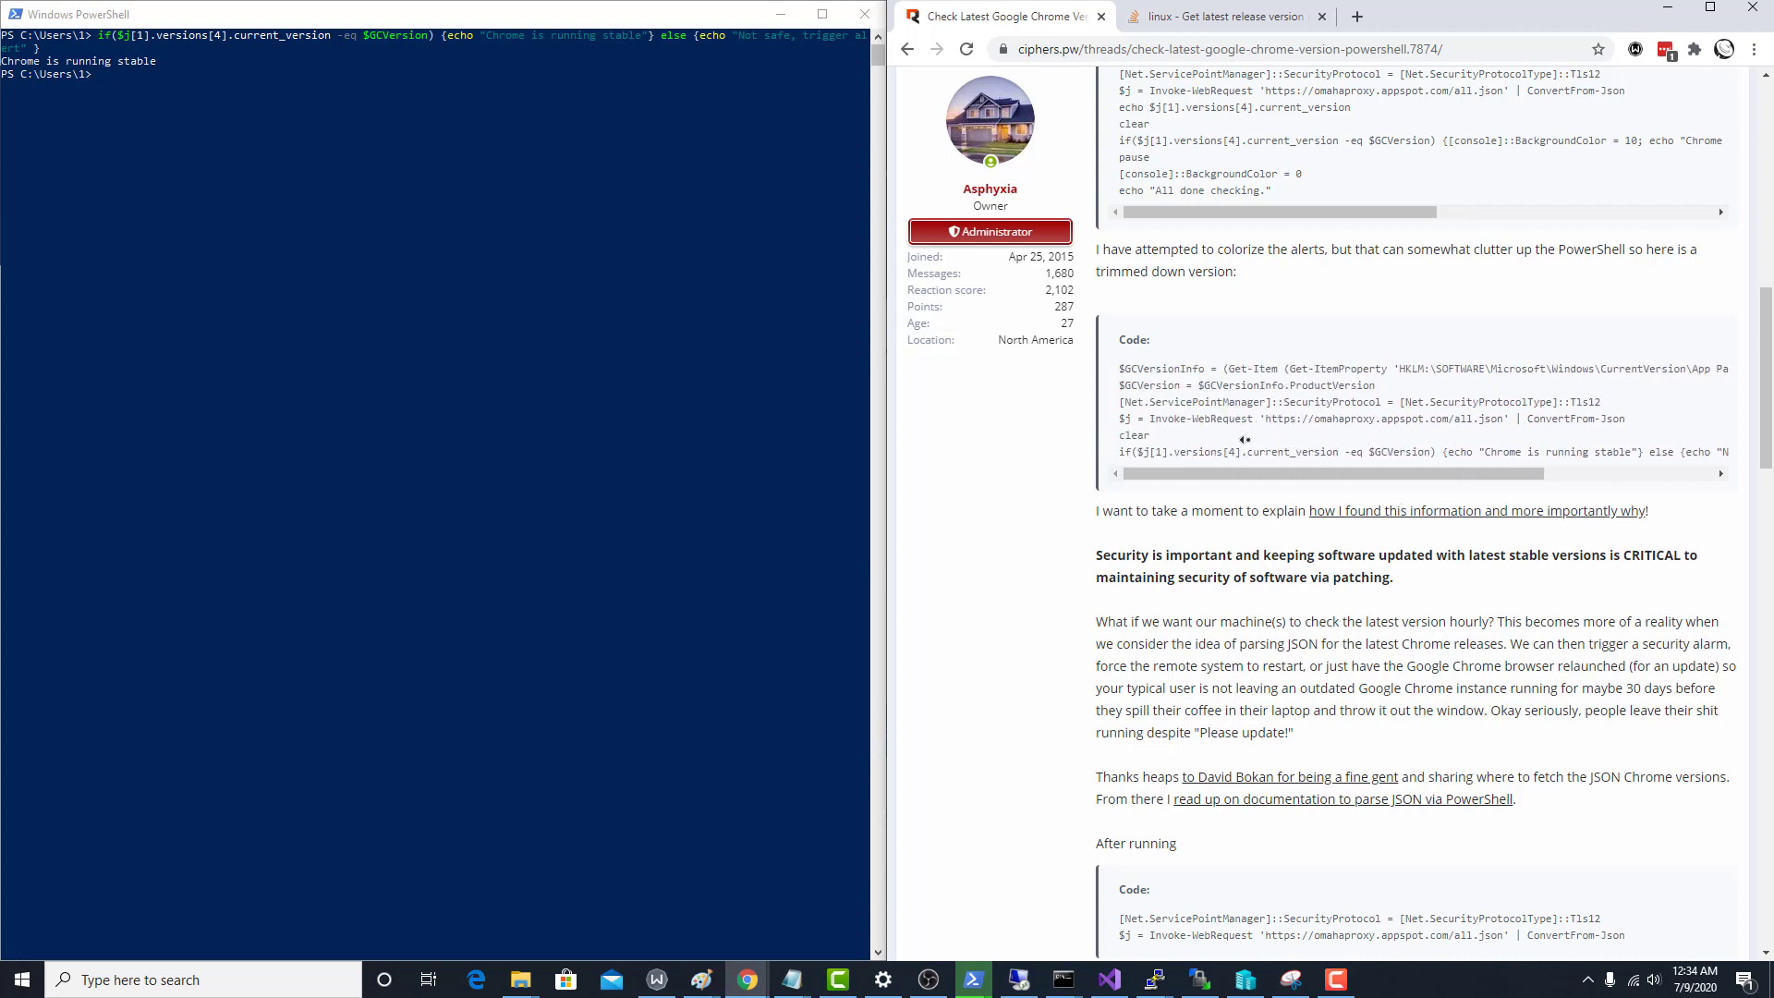
{"action": "mouse_move", "coordinate": [1233, 442]}
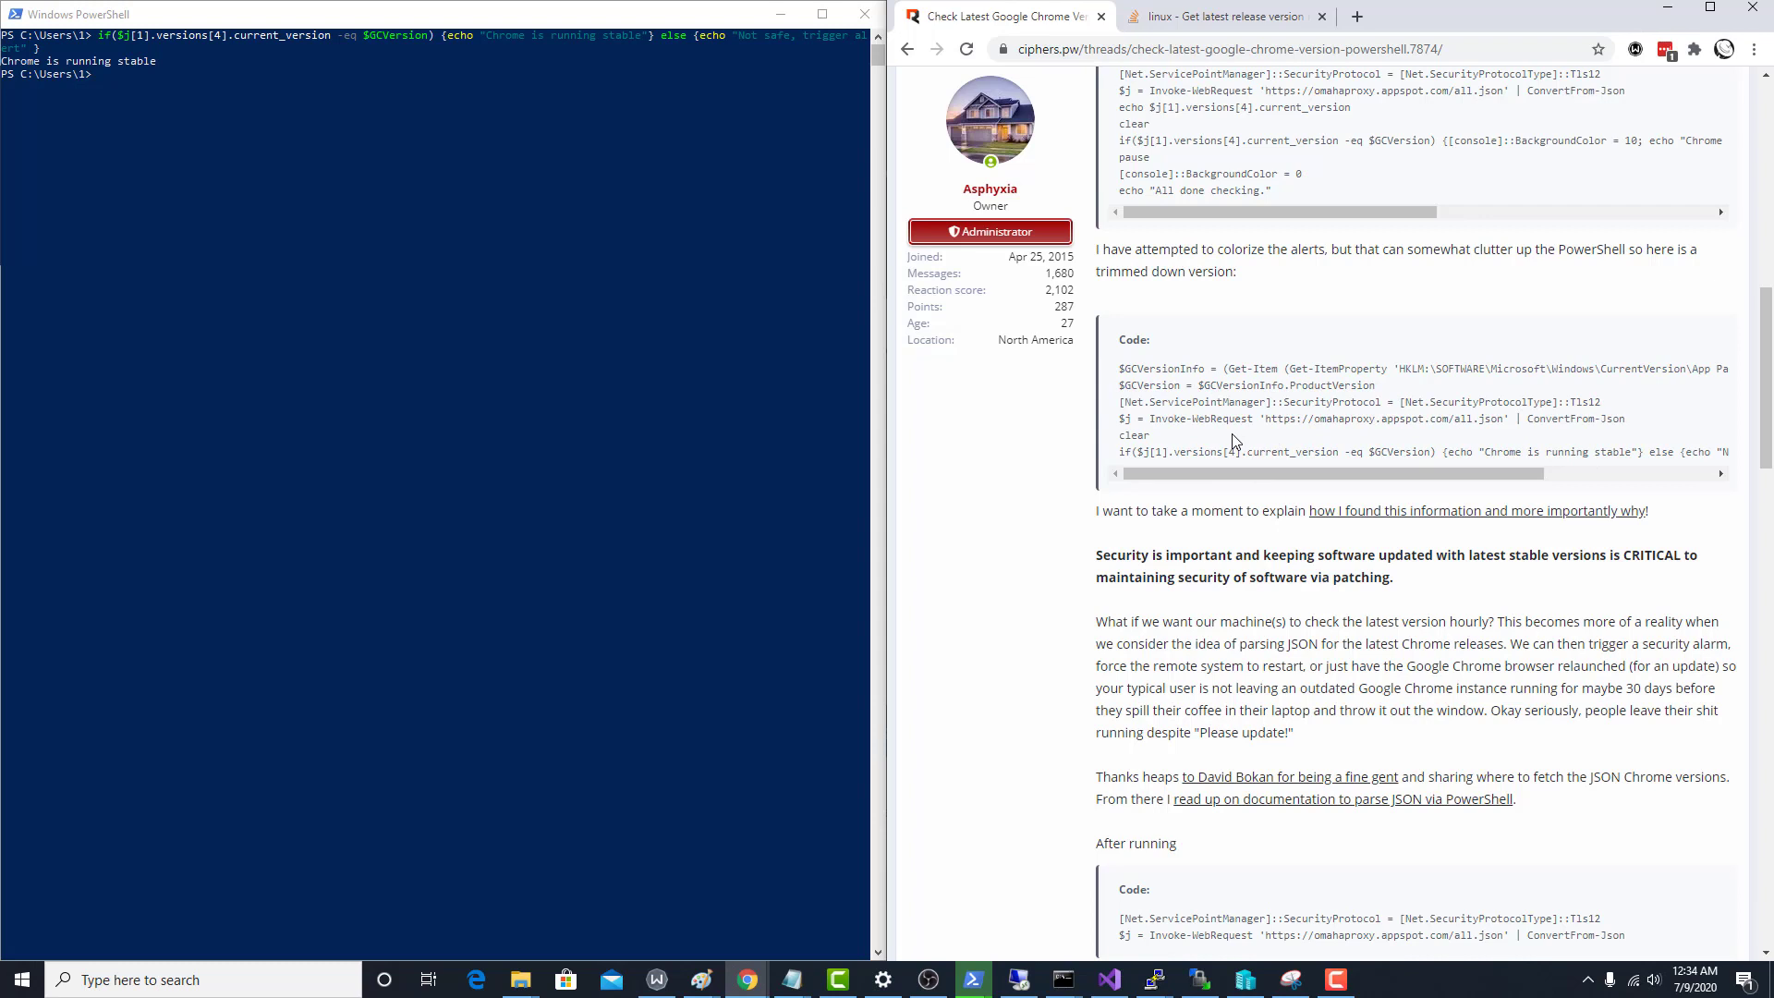
{"action": "mouse_move", "coordinate": [1183, 451]}
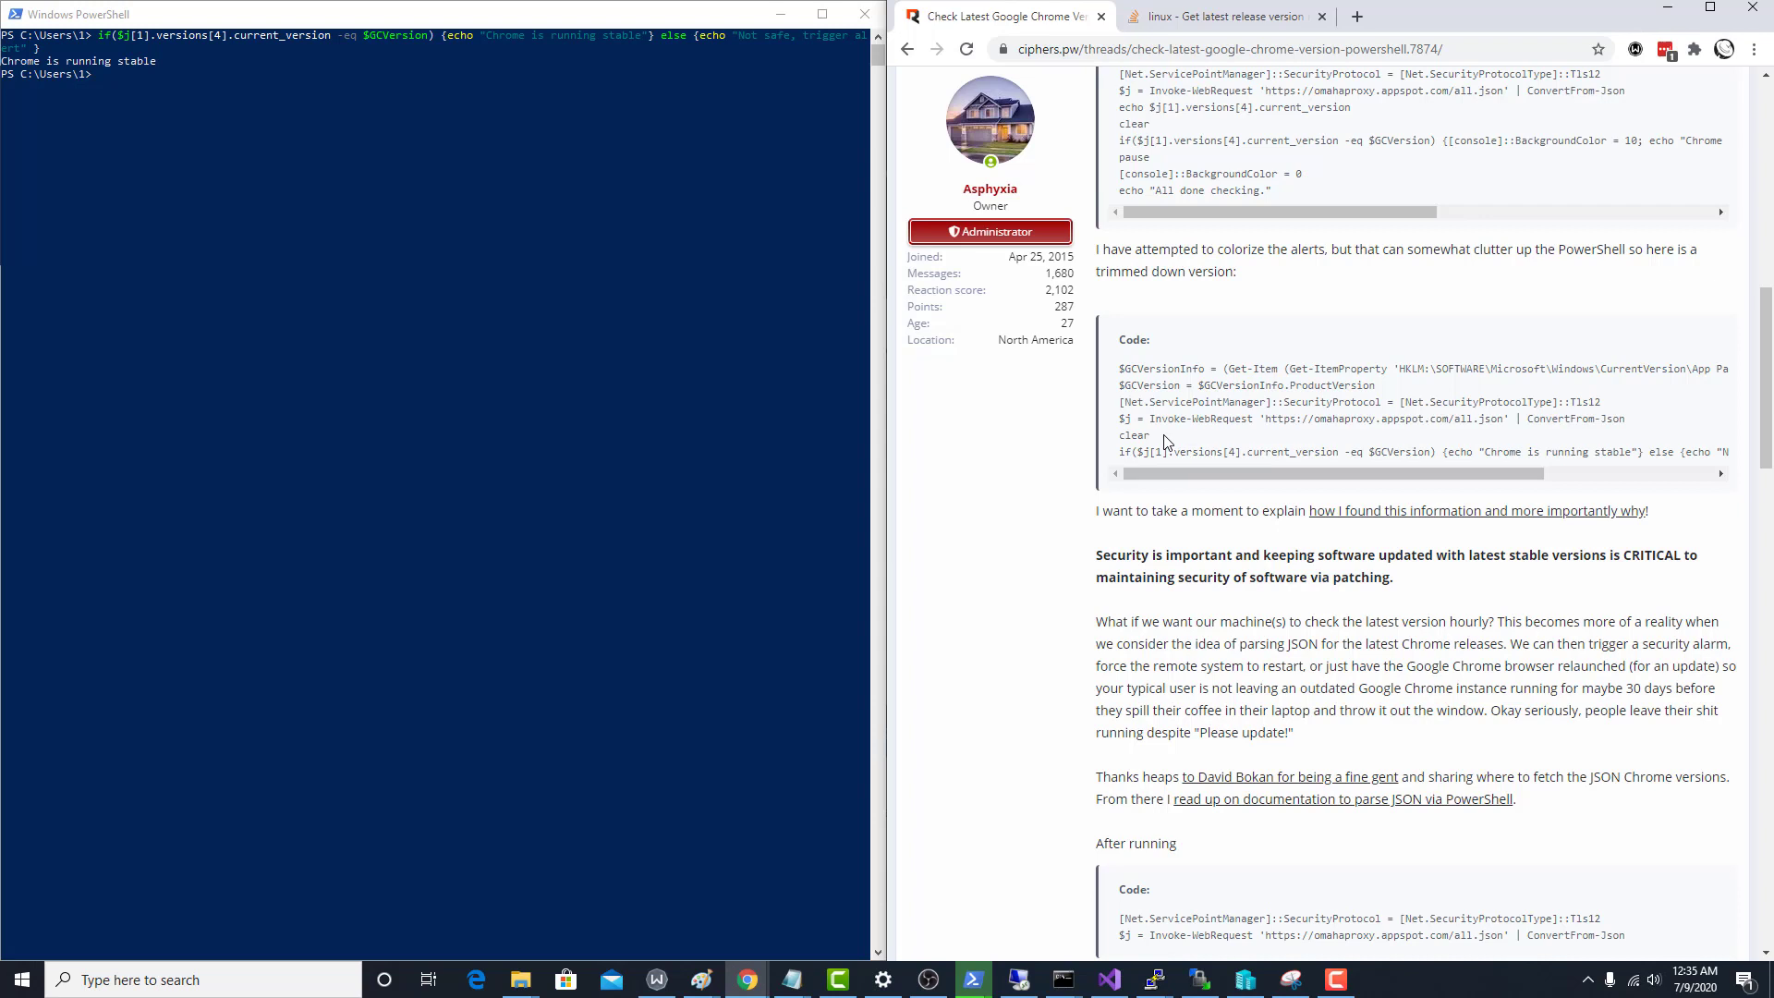
{"action": "mouse_move", "coordinate": [249, 658]}
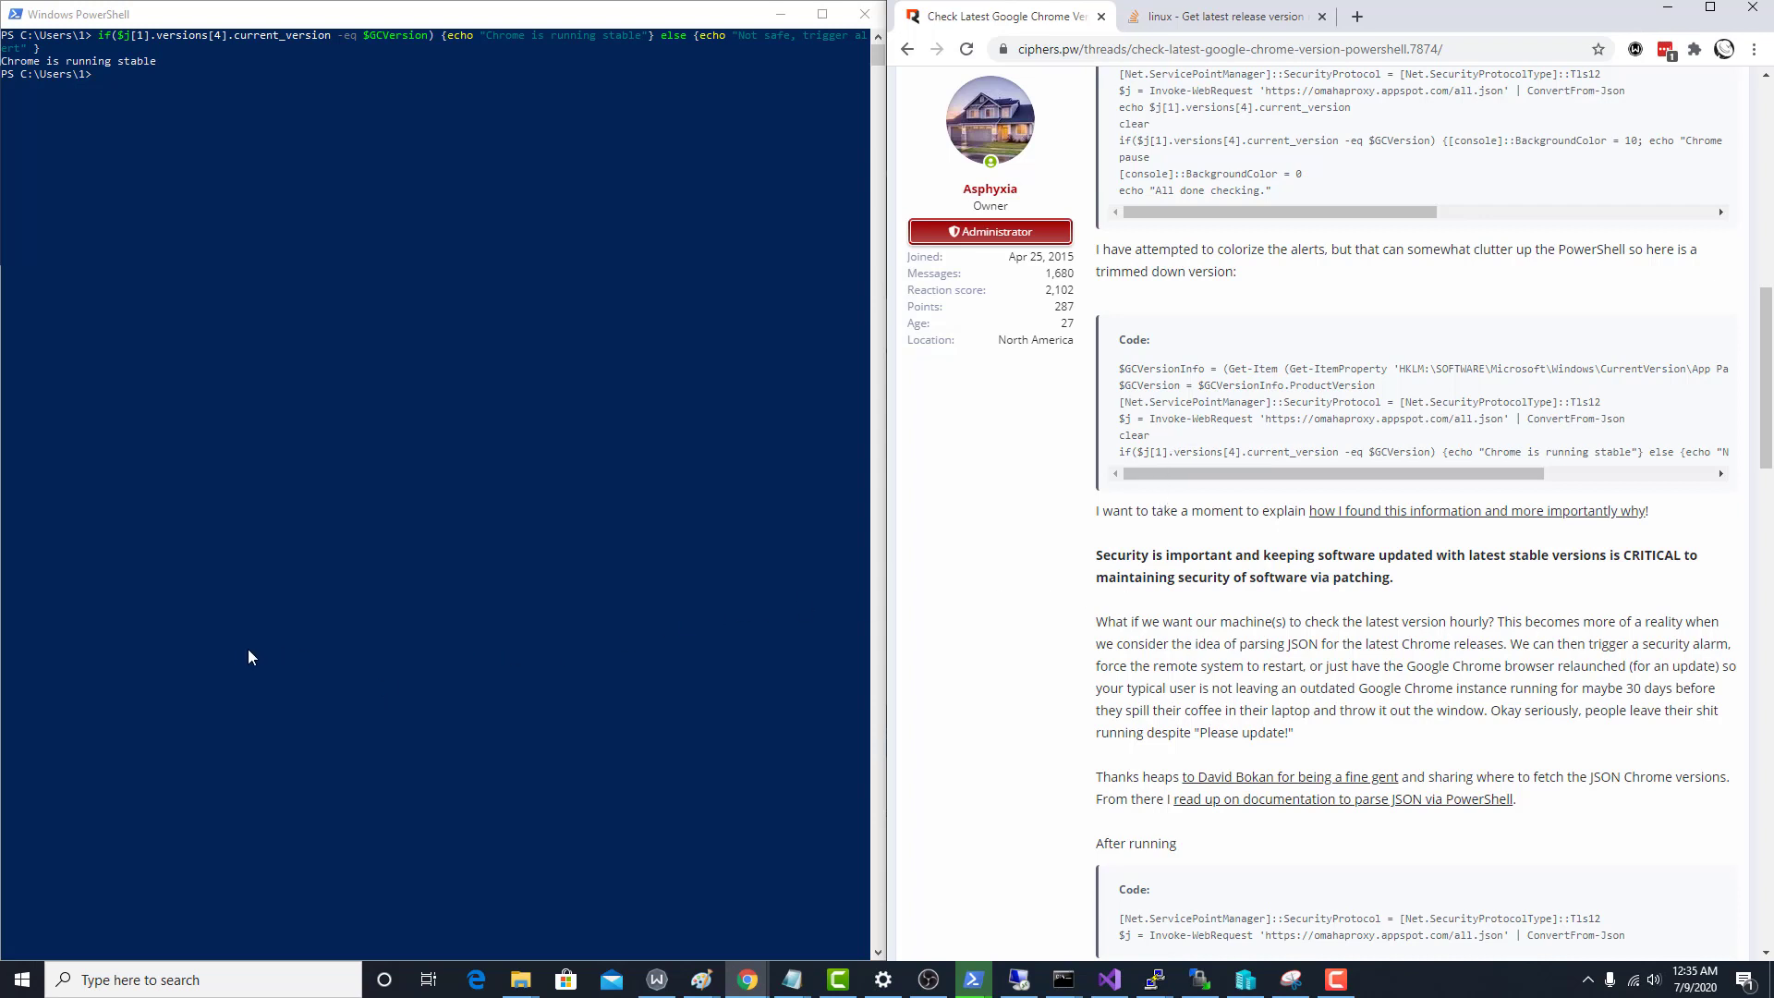
{"action": "mouse_move", "coordinate": [1238, 440]}
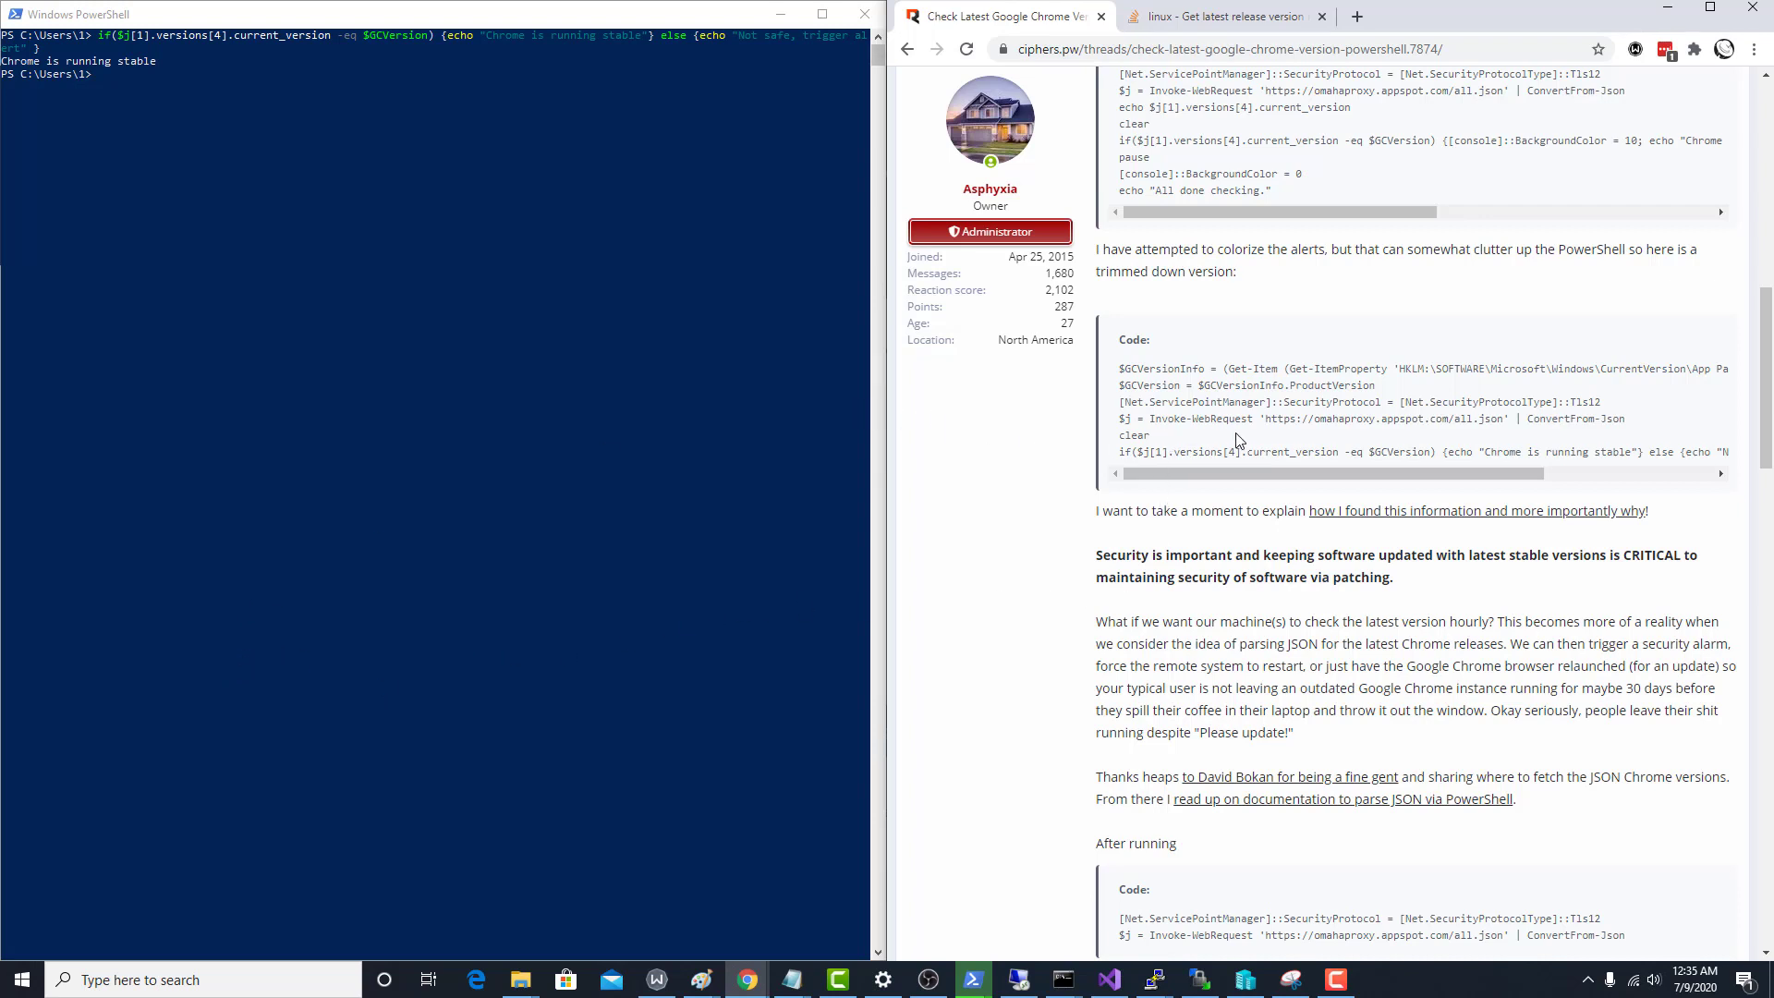